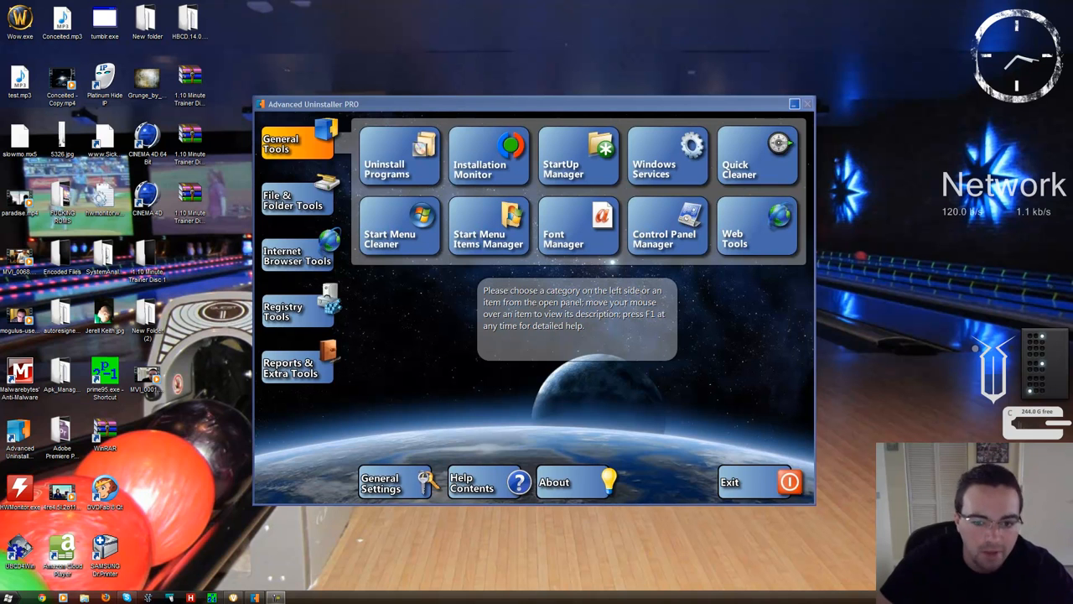
mouse_move(577, 156)
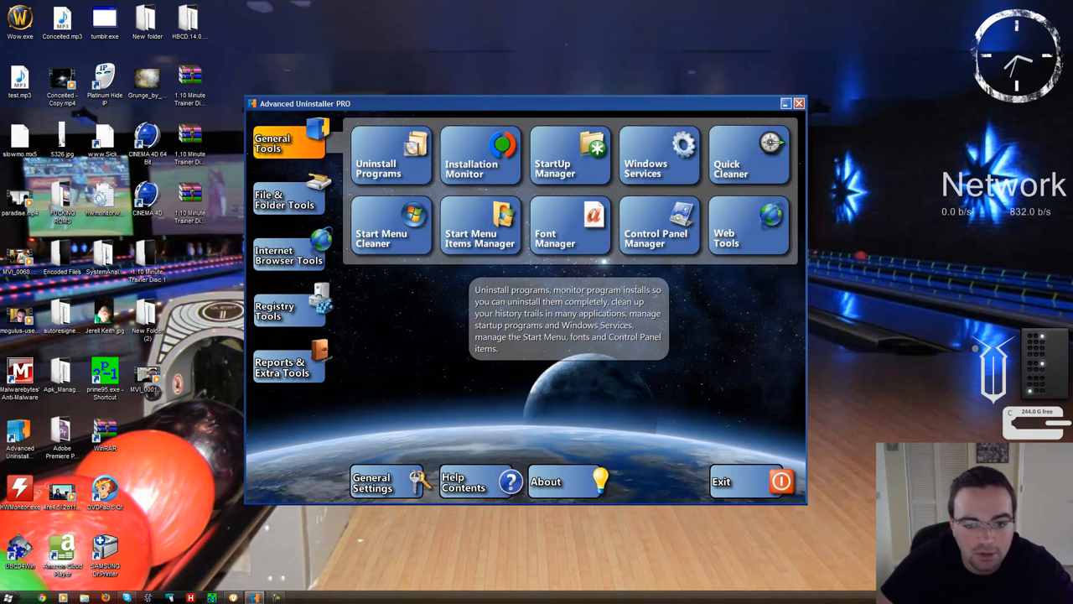
mouse_move(389, 154)
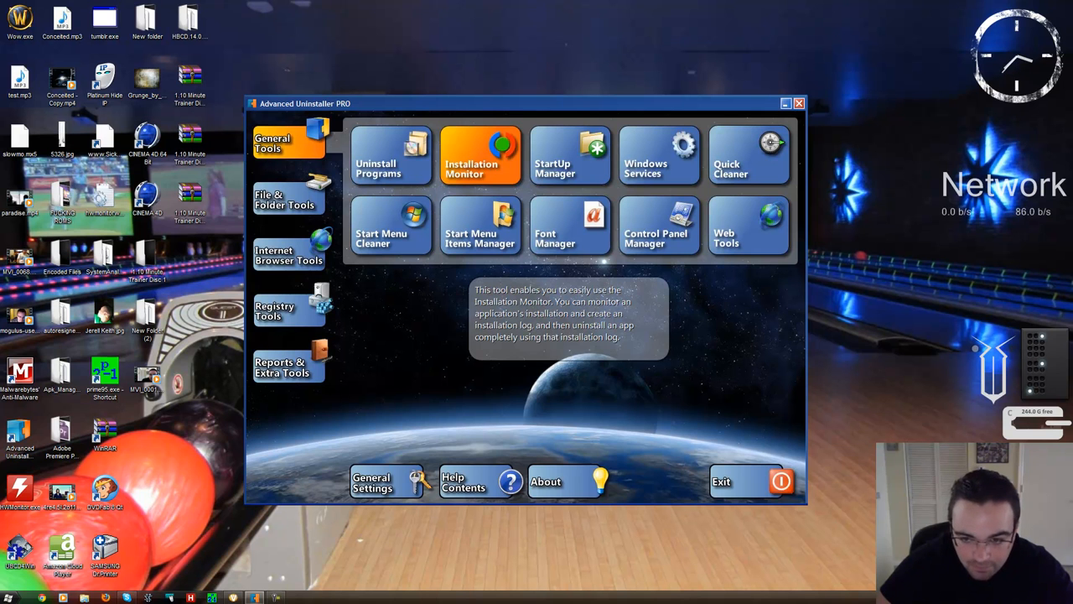
mouse_move(570, 155)
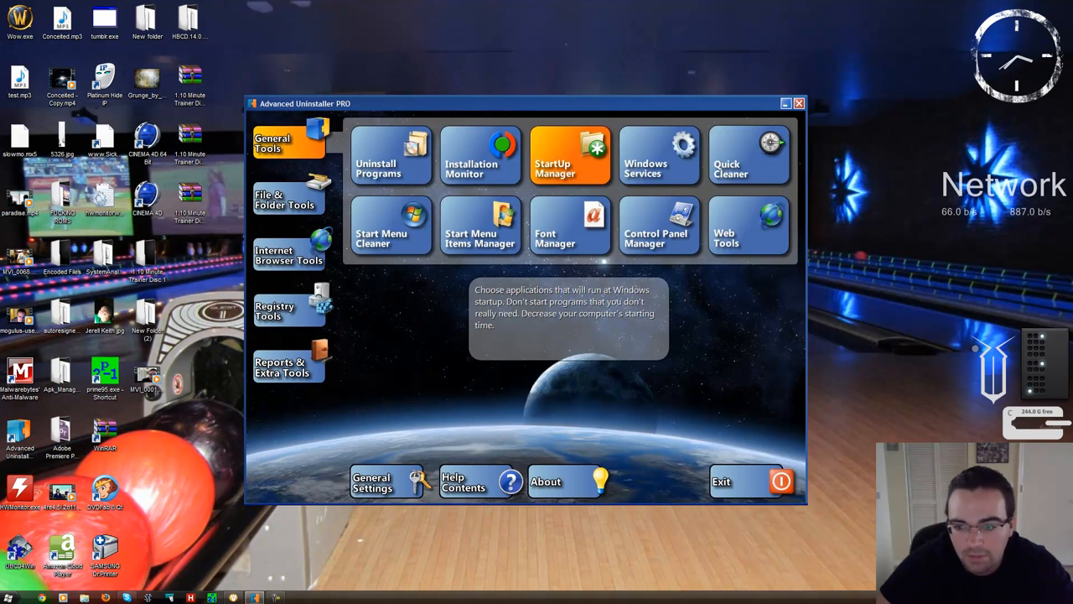
mouse_move(659, 154)
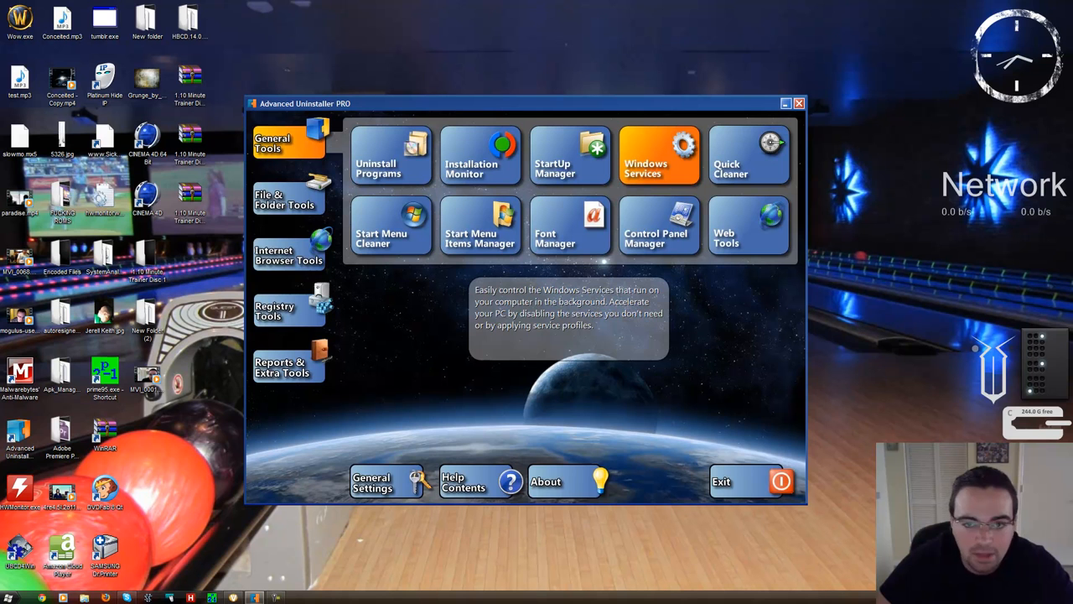
mouse_move(746, 154)
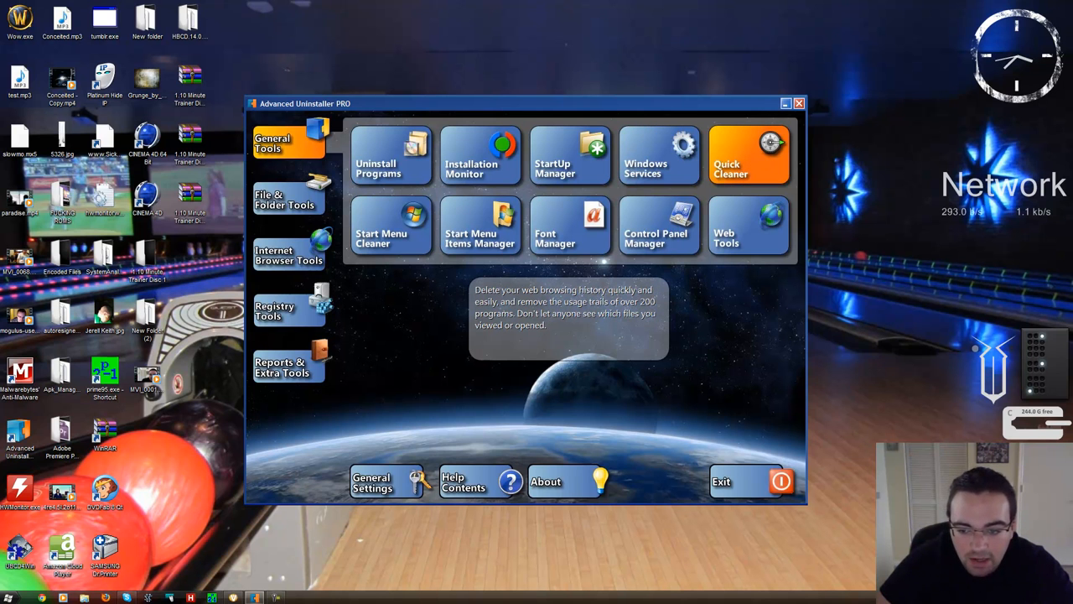
mouse_move(389, 226)
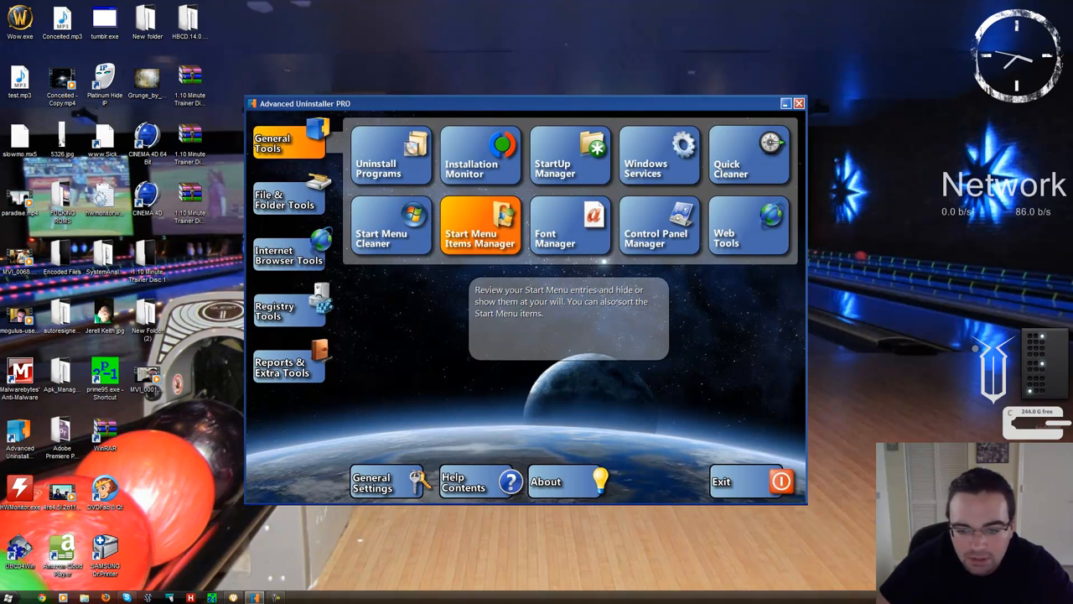
mouse_move(659, 225)
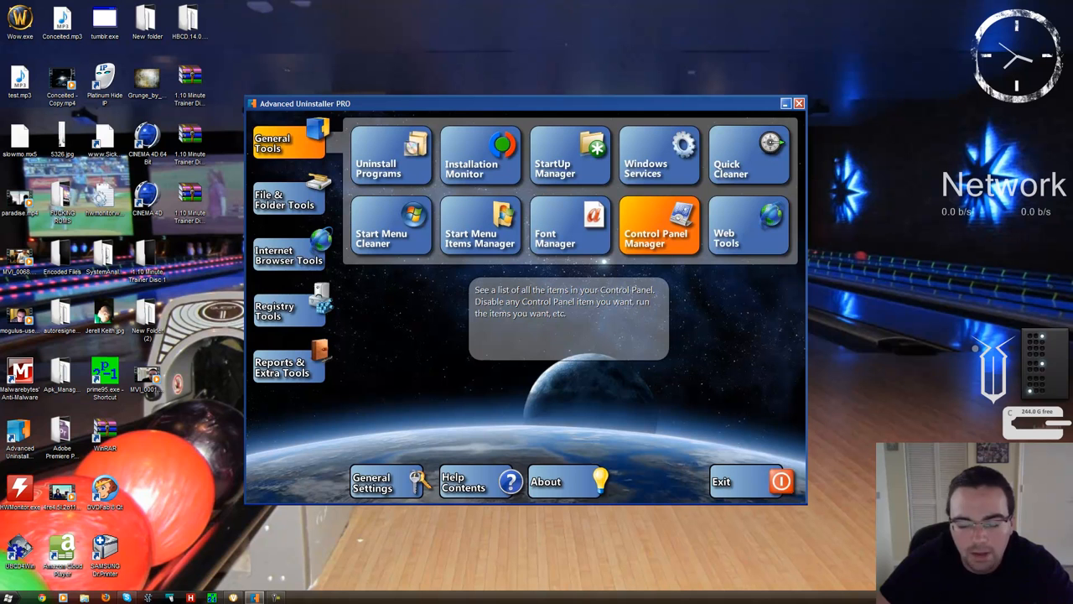
- Show the Uninstall Programs list and dismiss the New applications notice
click(748, 154)
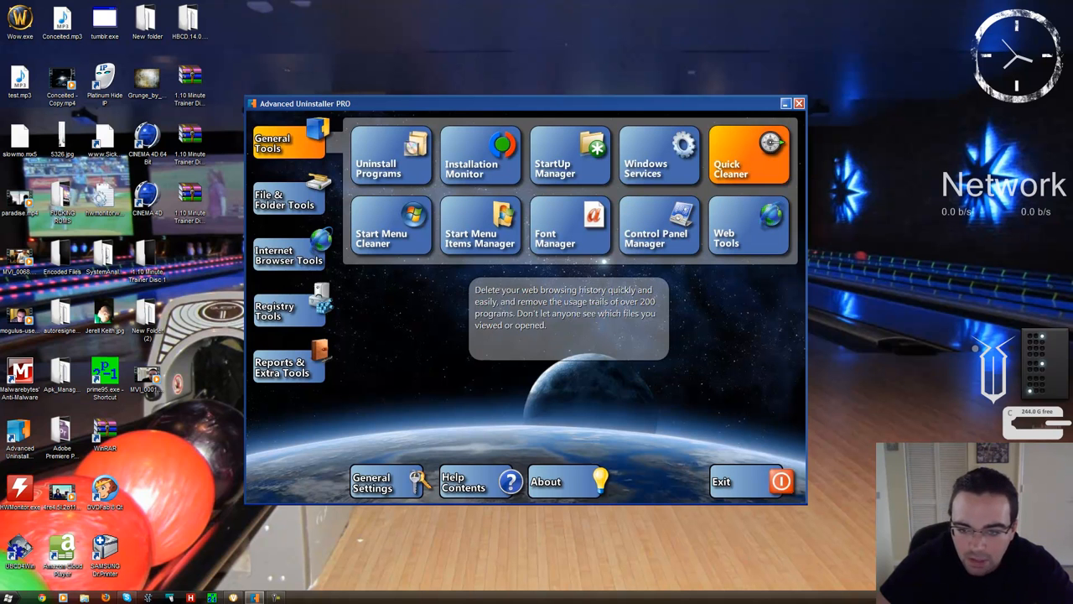
click(389, 154)
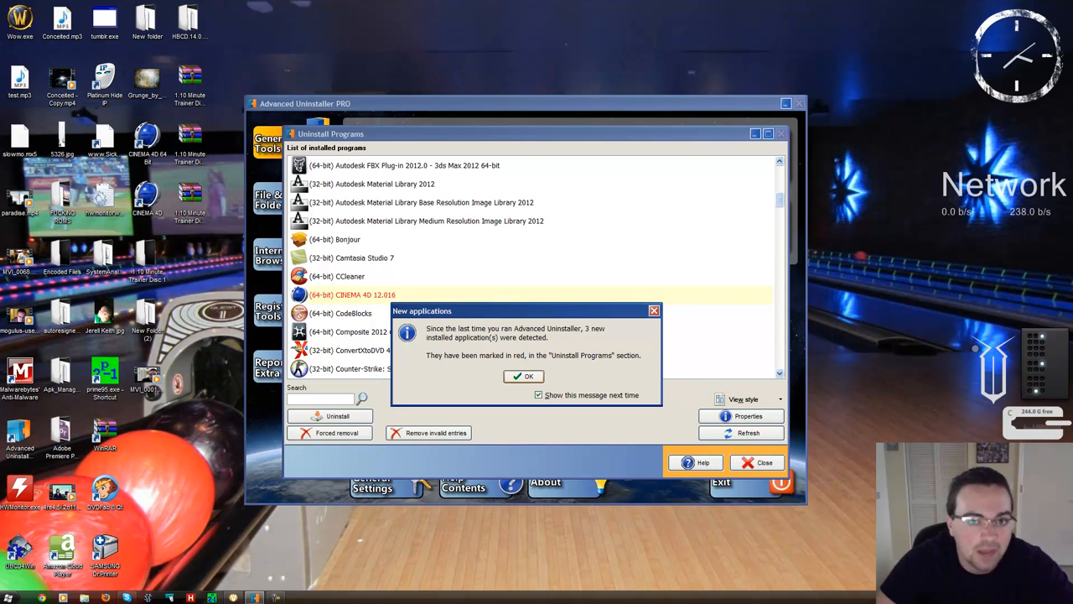
click(523, 376)
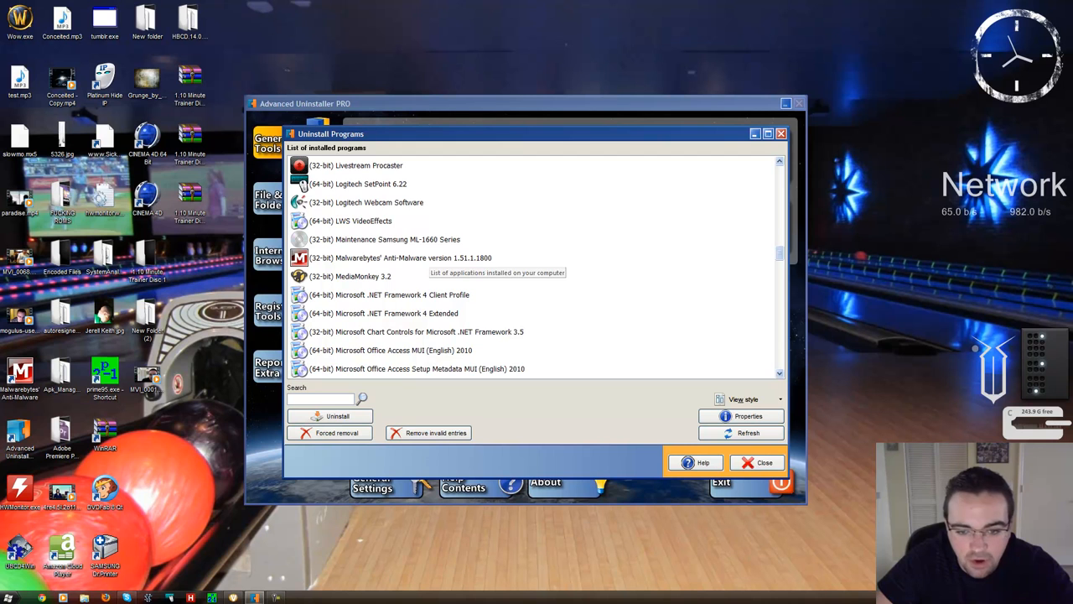
- Select League of Legends in the installed programs list
scroll(up, 3)
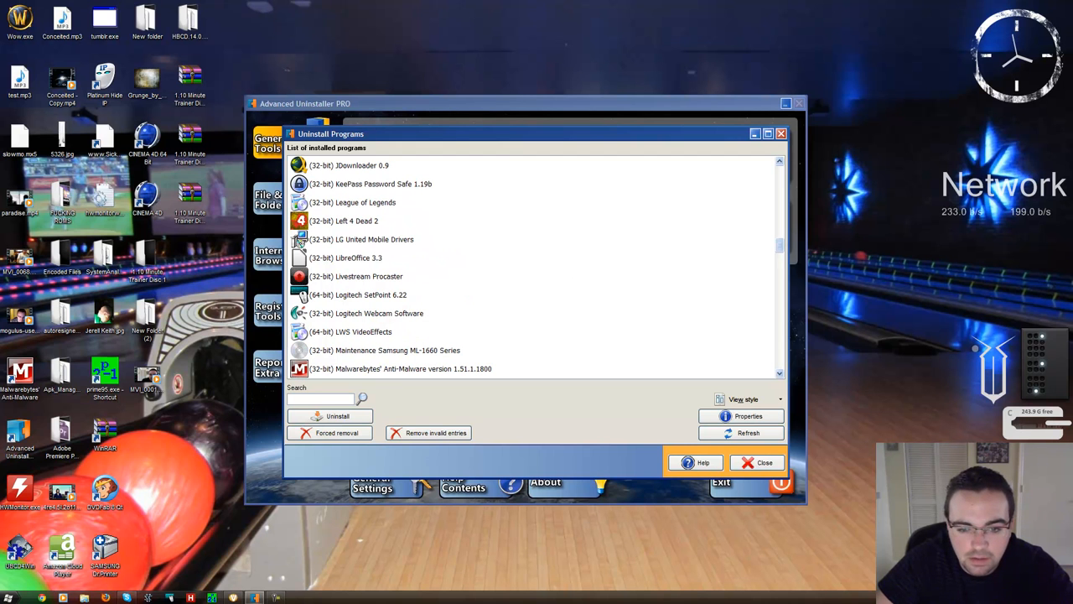
click(352, 202)
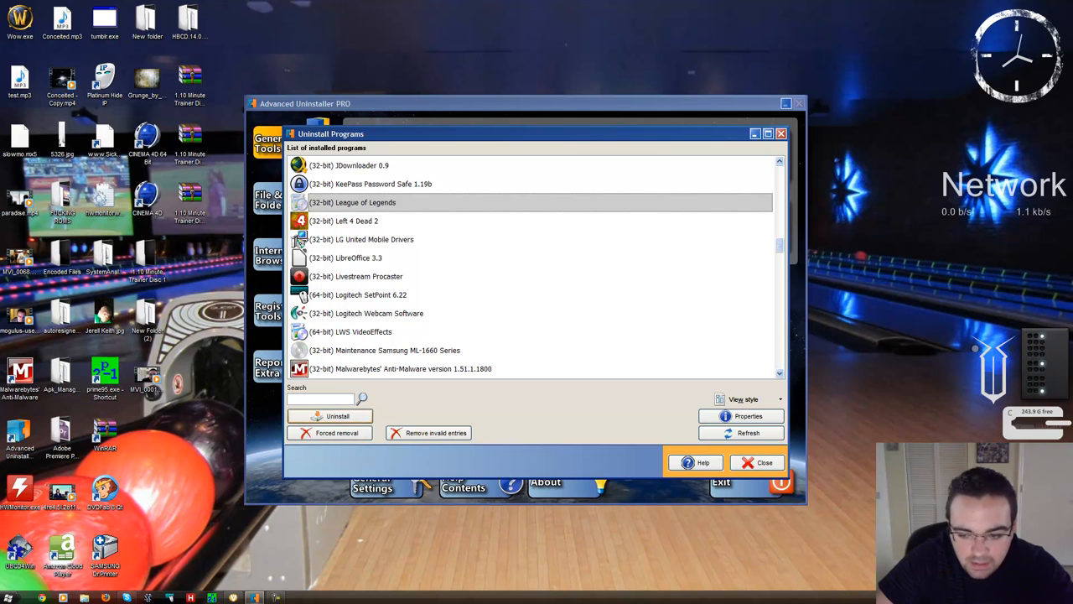
- Uninstall League of Legends, confirming removal and moving through the Leftover Scanner
click(328, 416)
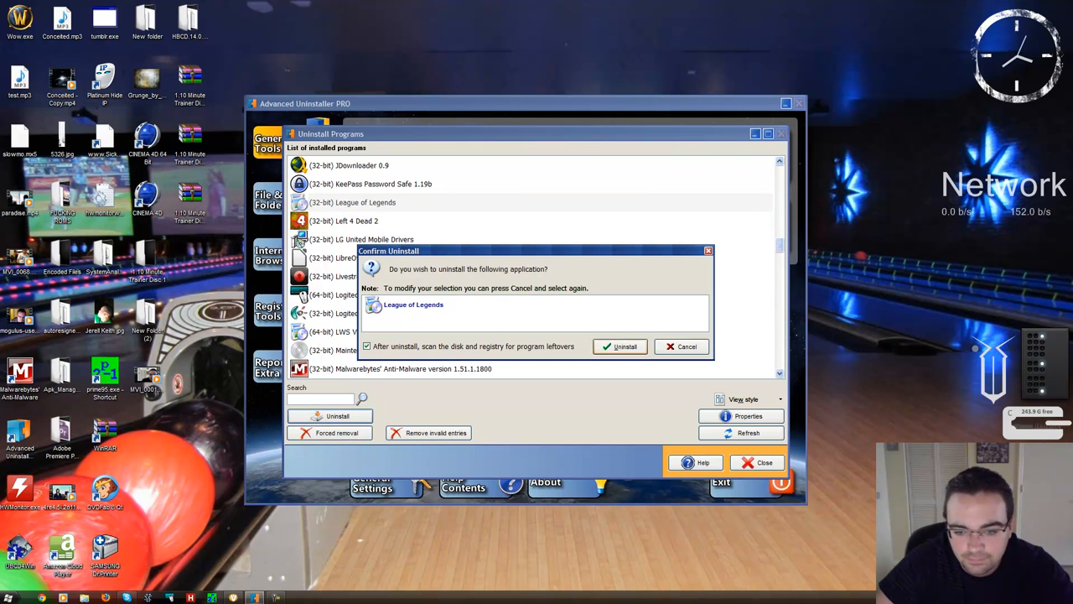
click(620, 345)
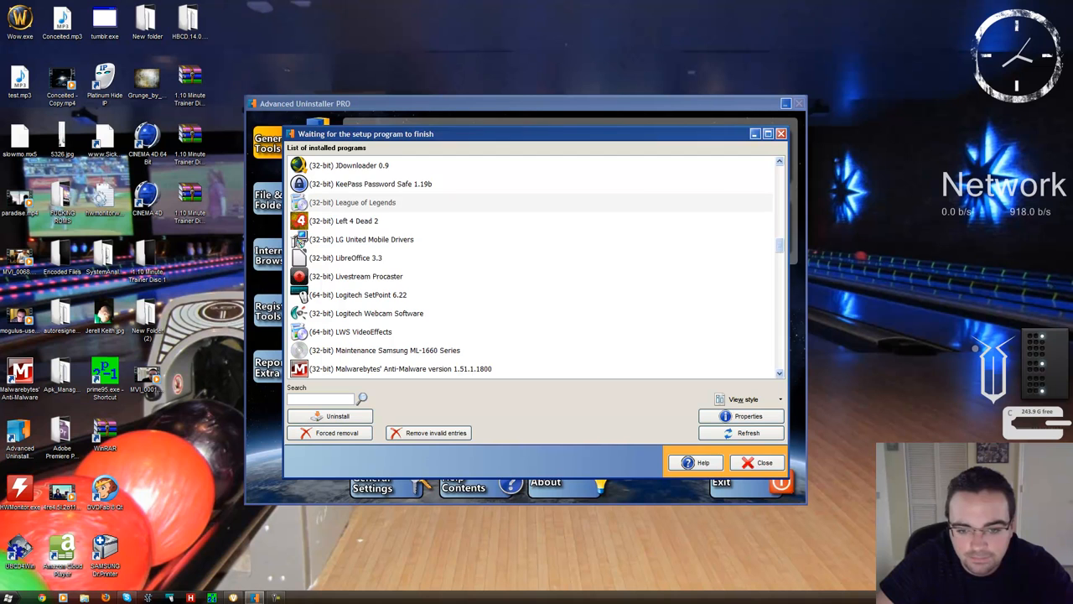
click(338, 415)
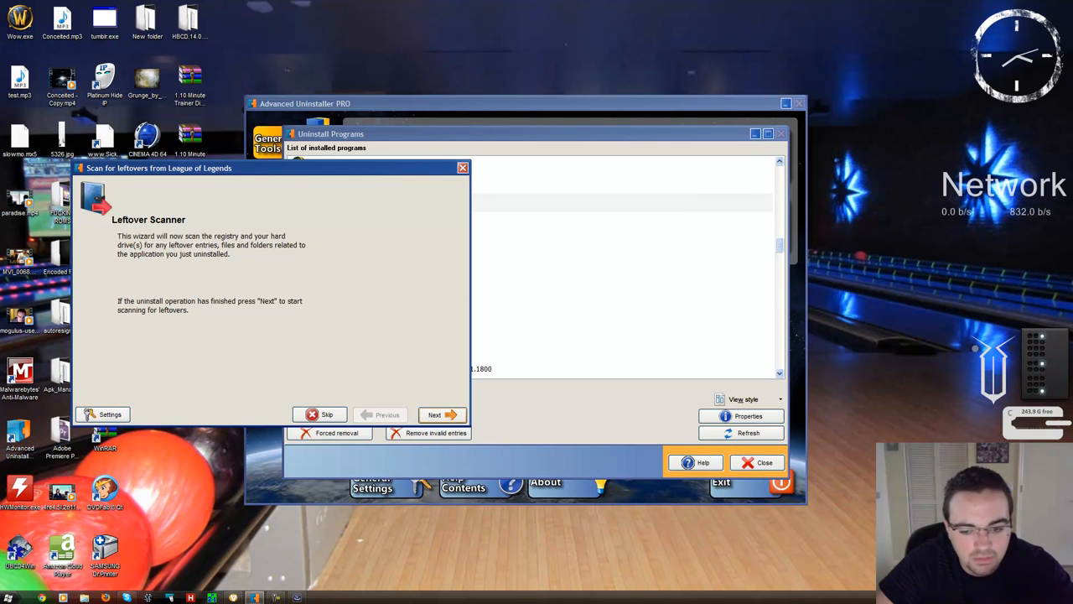
click(443, 414)
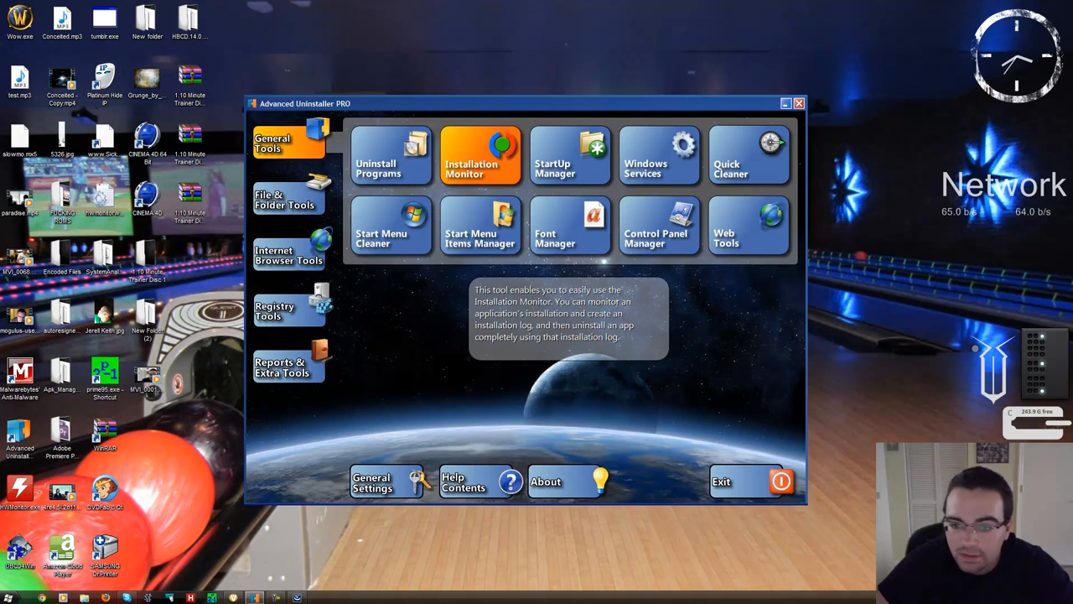
click(479, 155)
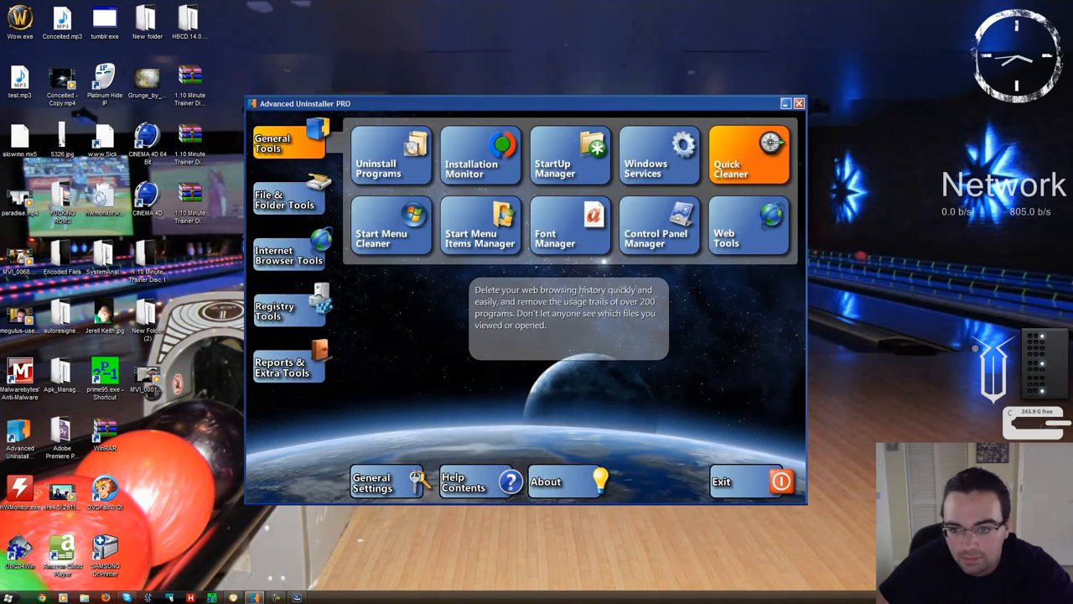
mouse_move(659, 156)
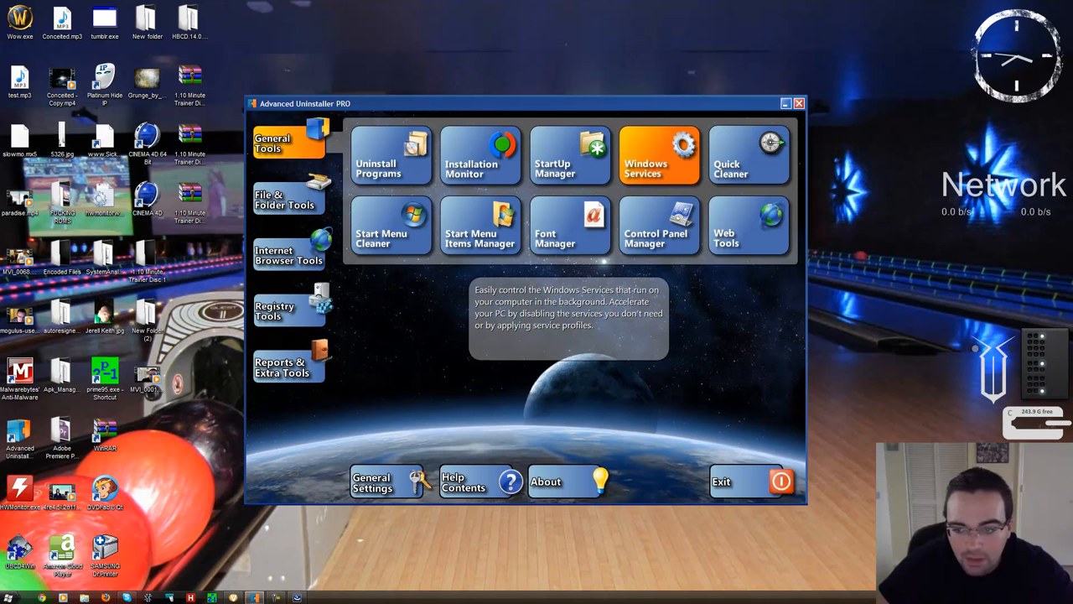
- Browse the Services Manager list of Windows services, then bring up the Start menu
click(659, 154)
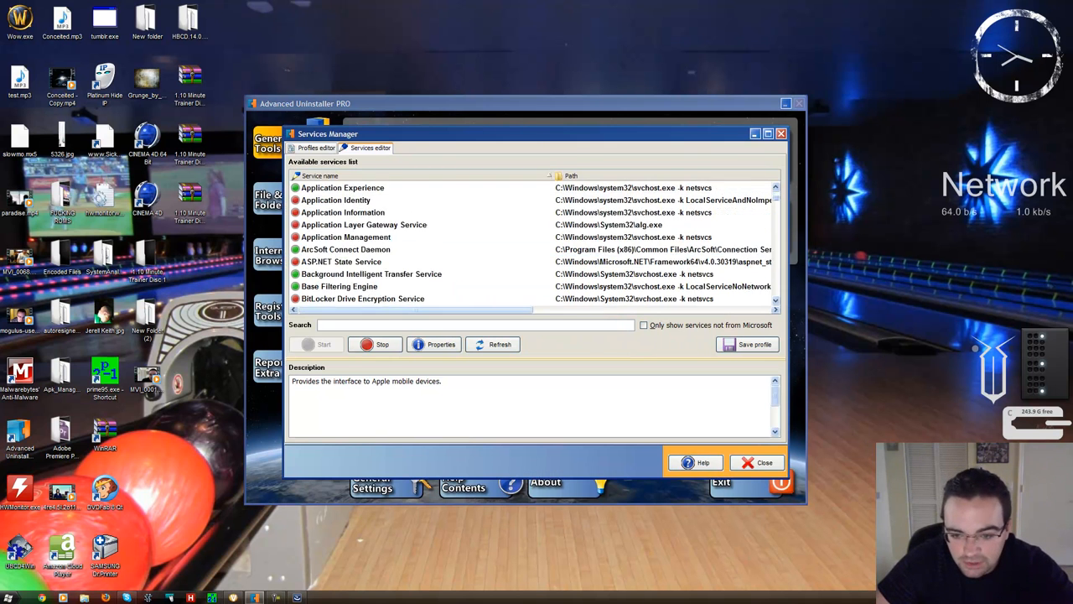
scroll(down, 3)
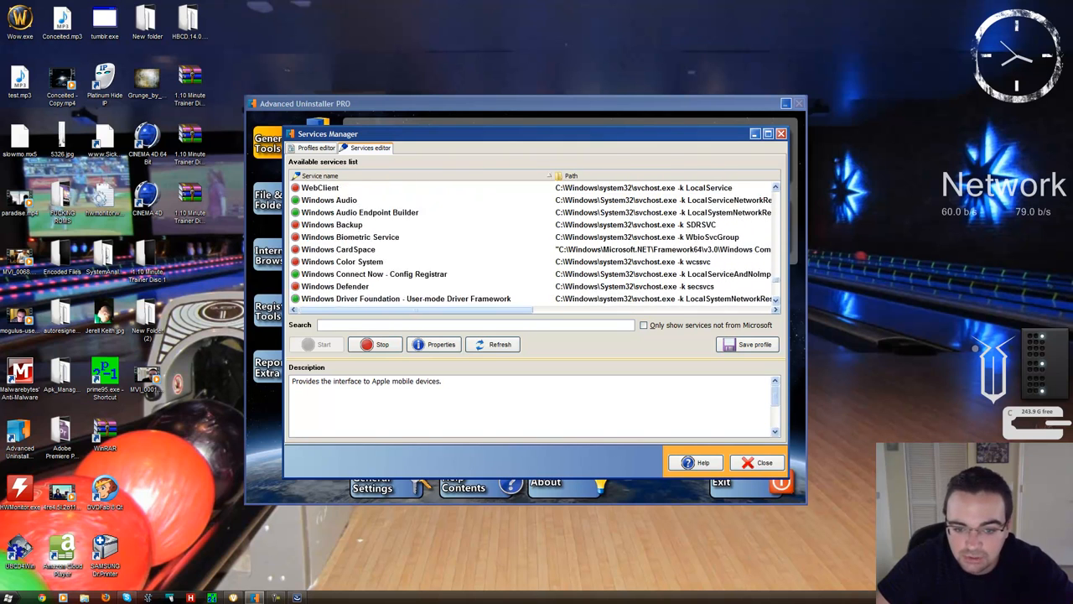
scroll(down, 3)
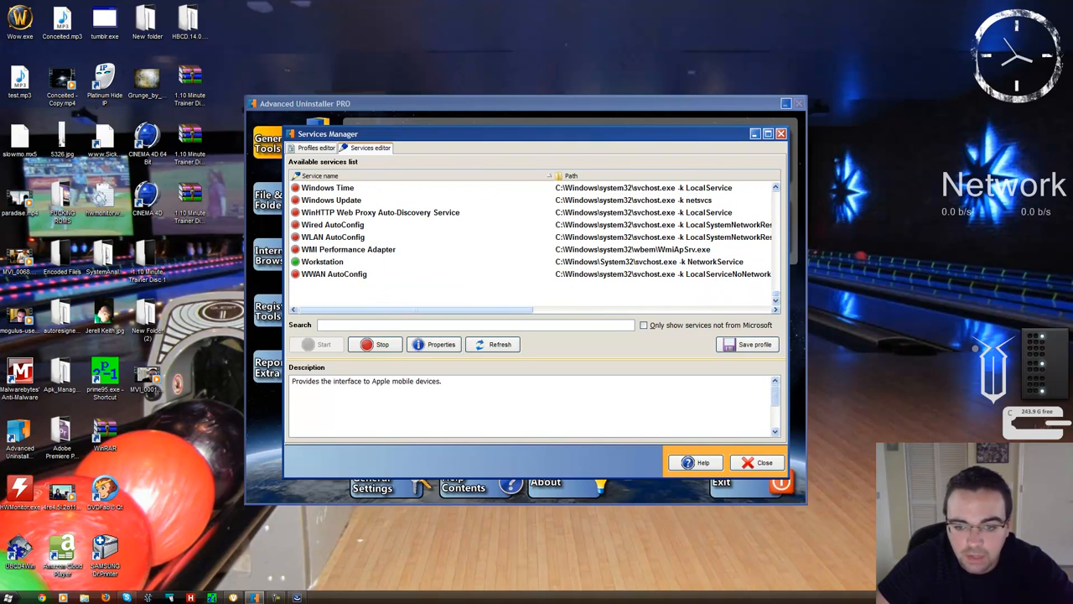
click(12, 597)
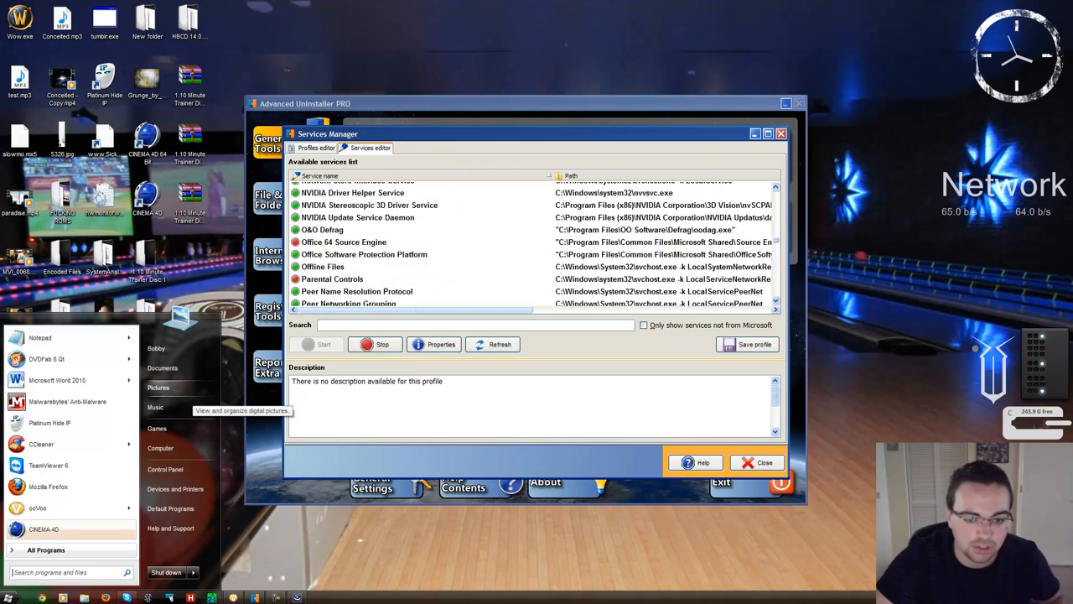
- Search 'ser' to browse the Windows Services console, then switch to Quick Cleaner
text(ser)
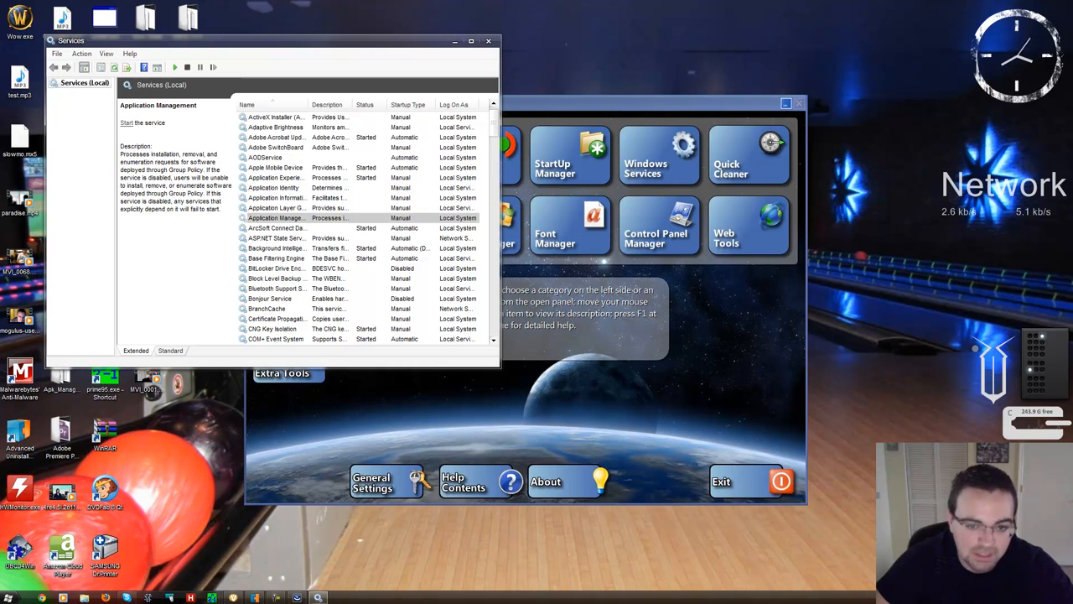
scroll(down, 3)
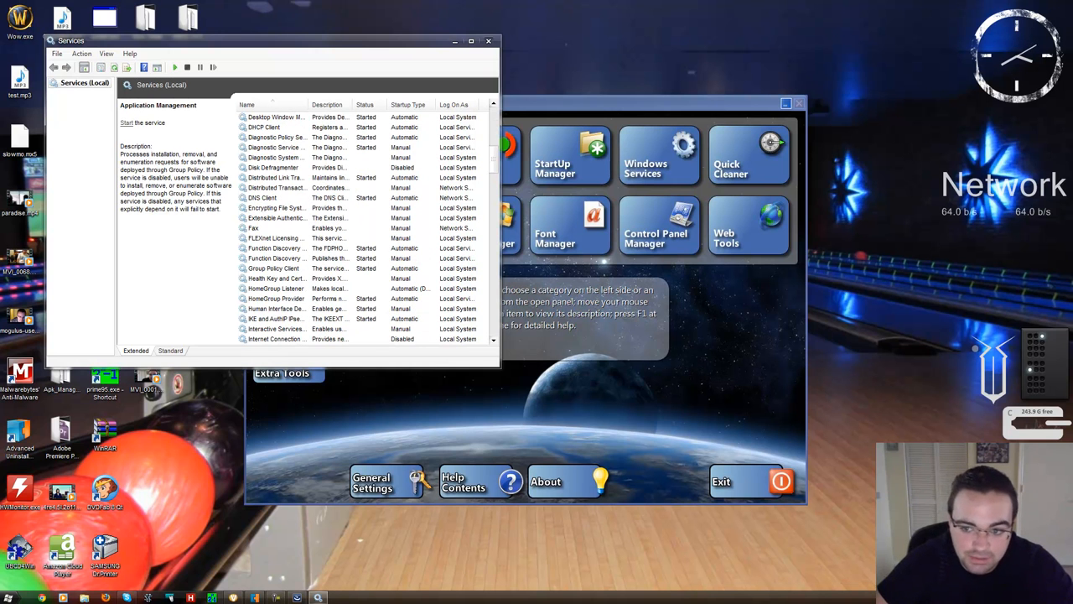
click(731, 167)
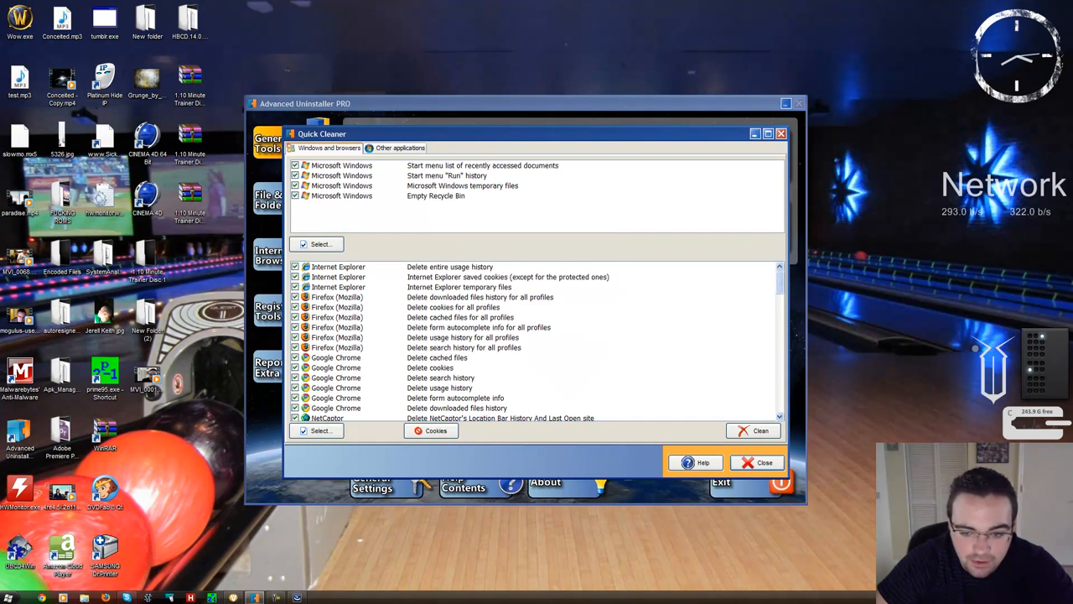
- Select all applications in the Quick Cleaner list, confirming with Yes
scroll(down, 3)
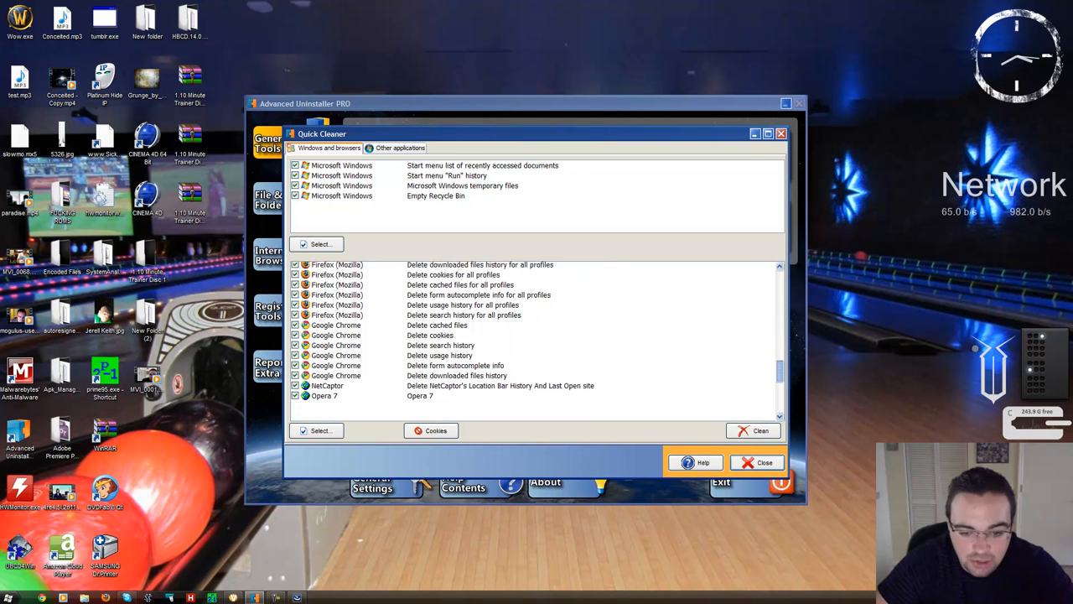
click(396, 148)
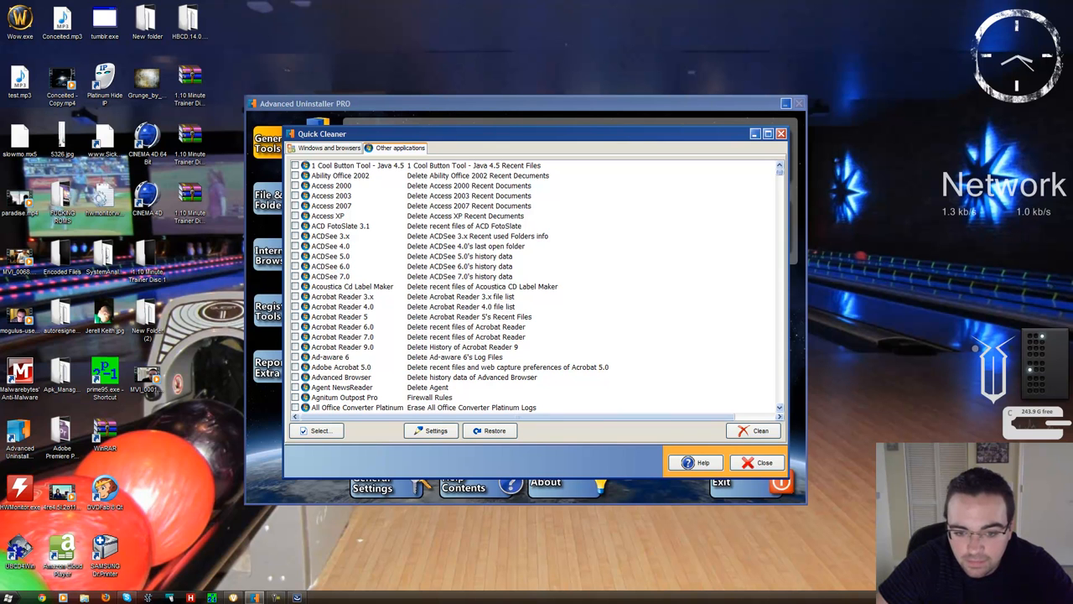
click(319, 429)
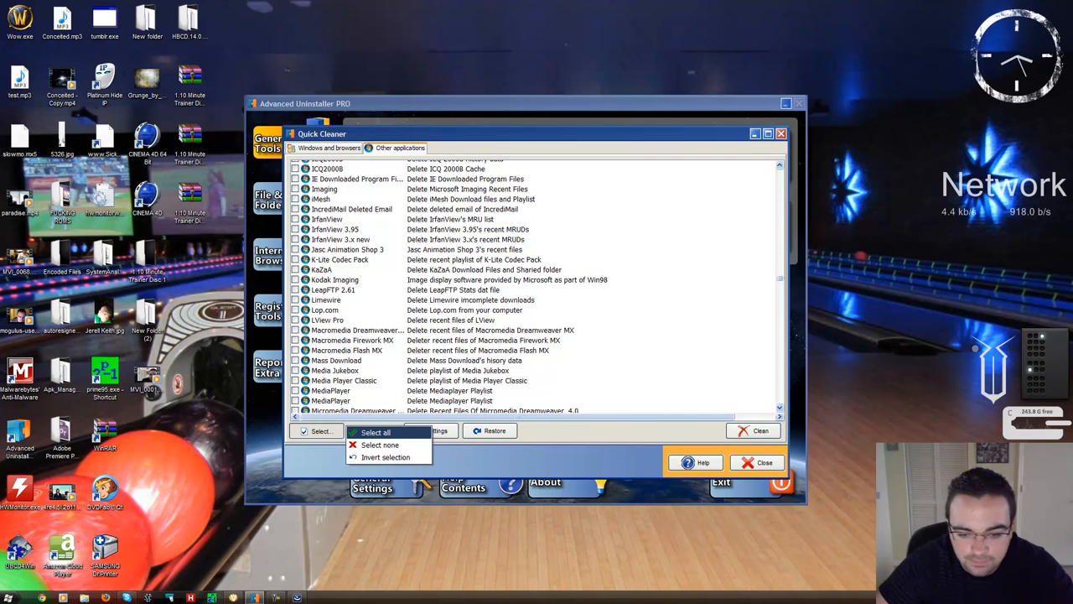
click(375, 433)
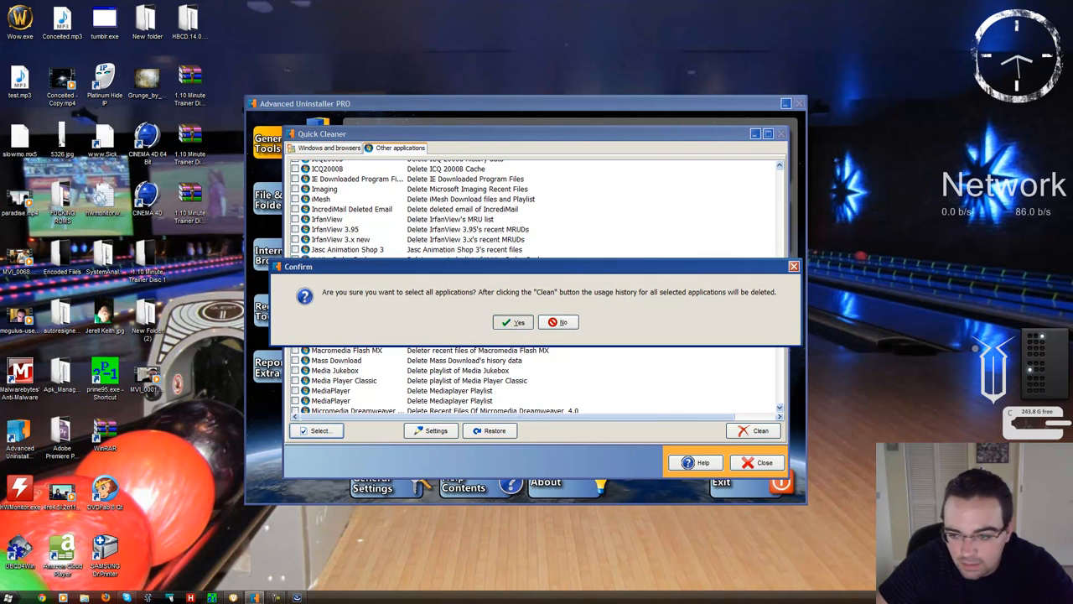
click(513, 322)
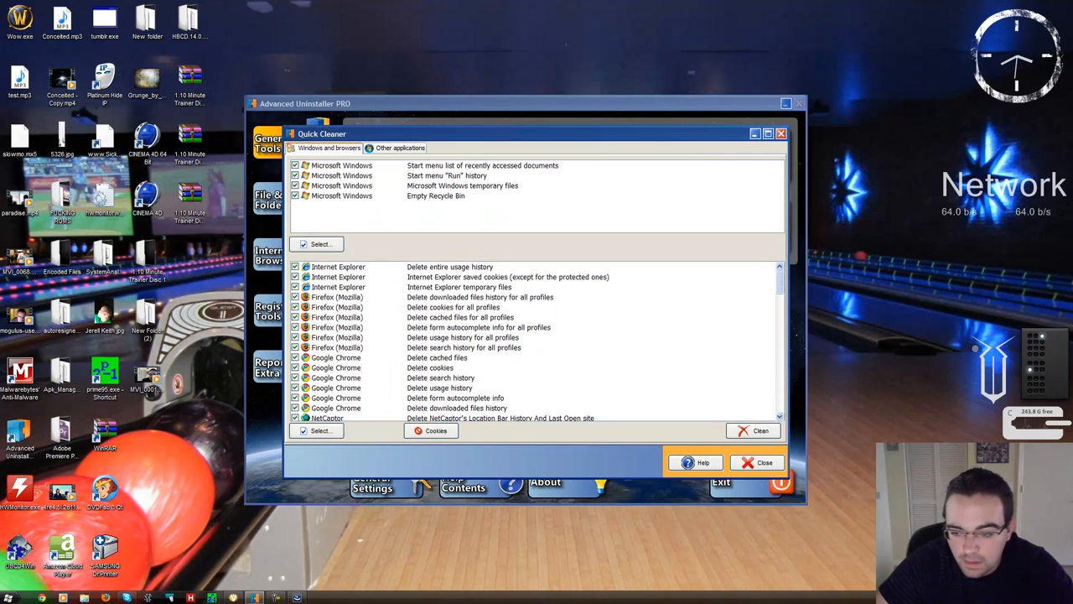
- Clean the history tracks of every checked item and acknowledge the success message
click(758, 429)
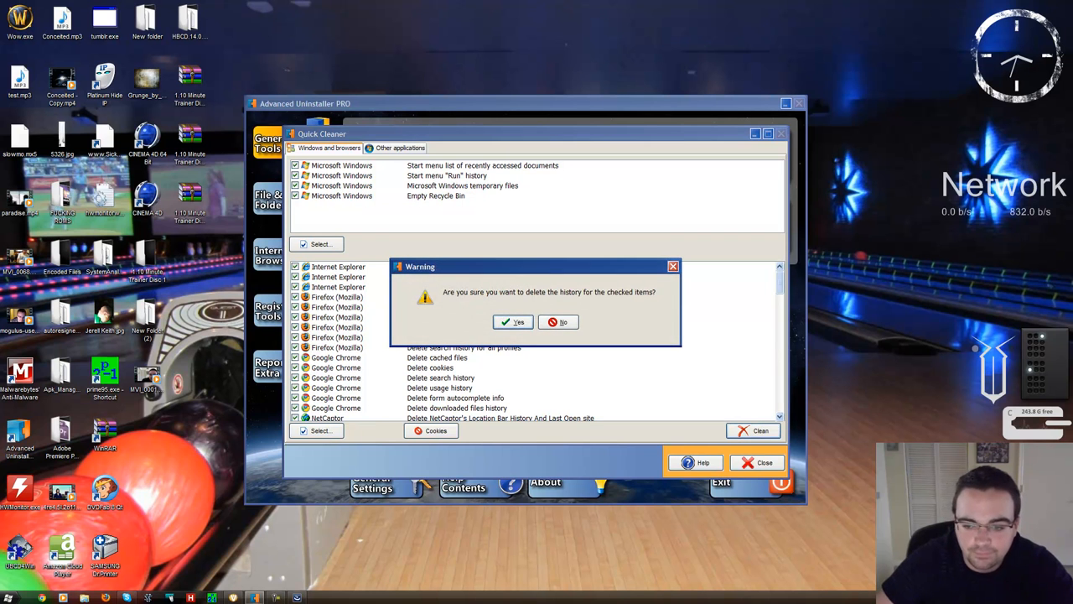
click(513, 322)
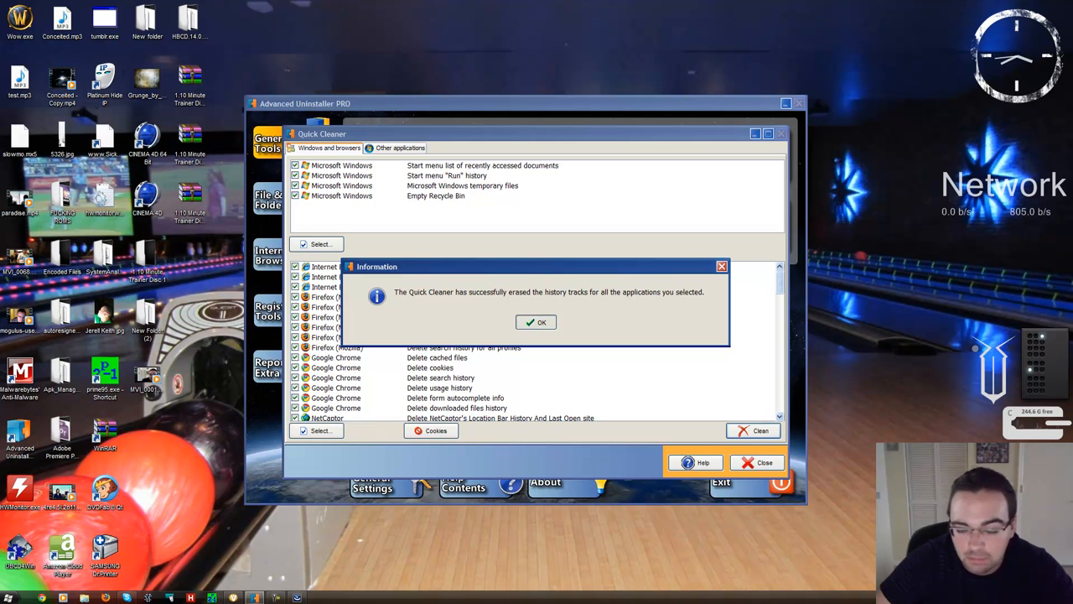
click(536, 322)
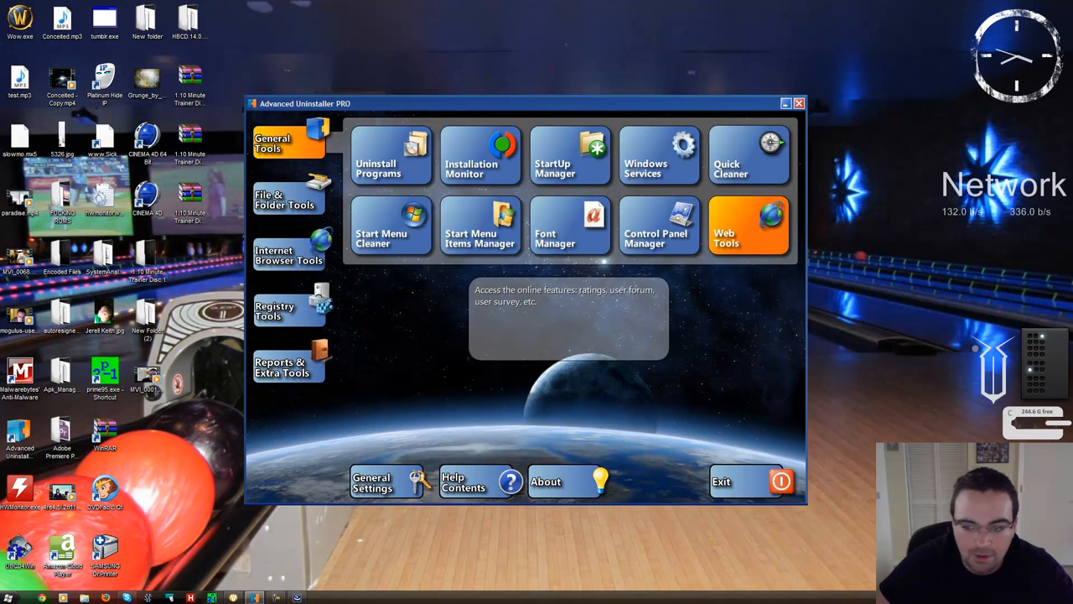
- Preview the Duplicate Files finder's drive-location page under File & Folder Tools, then close it
click(285, 200)
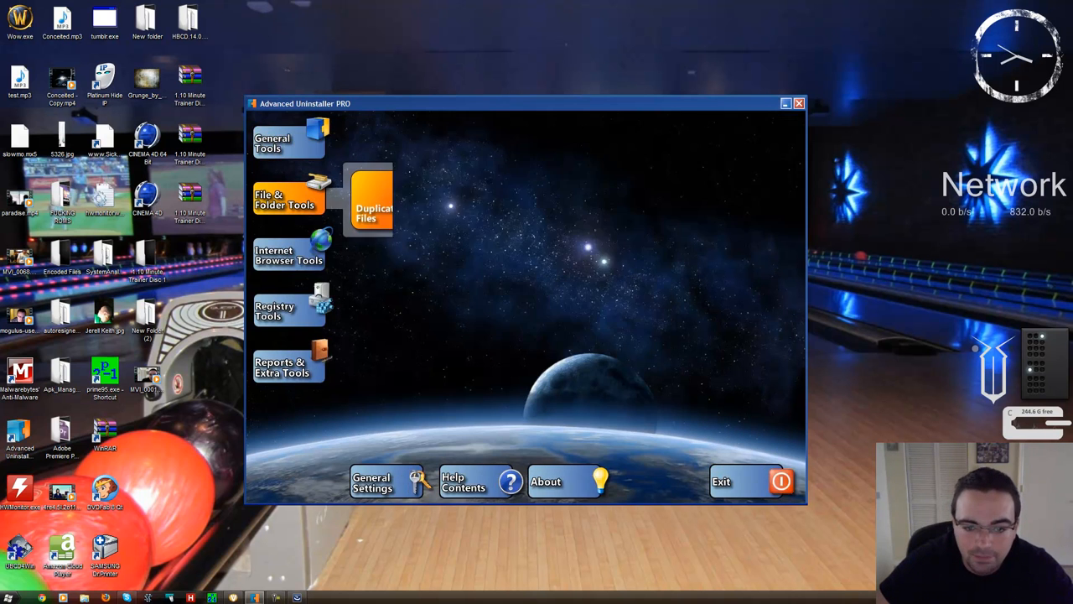
click(288, 200)
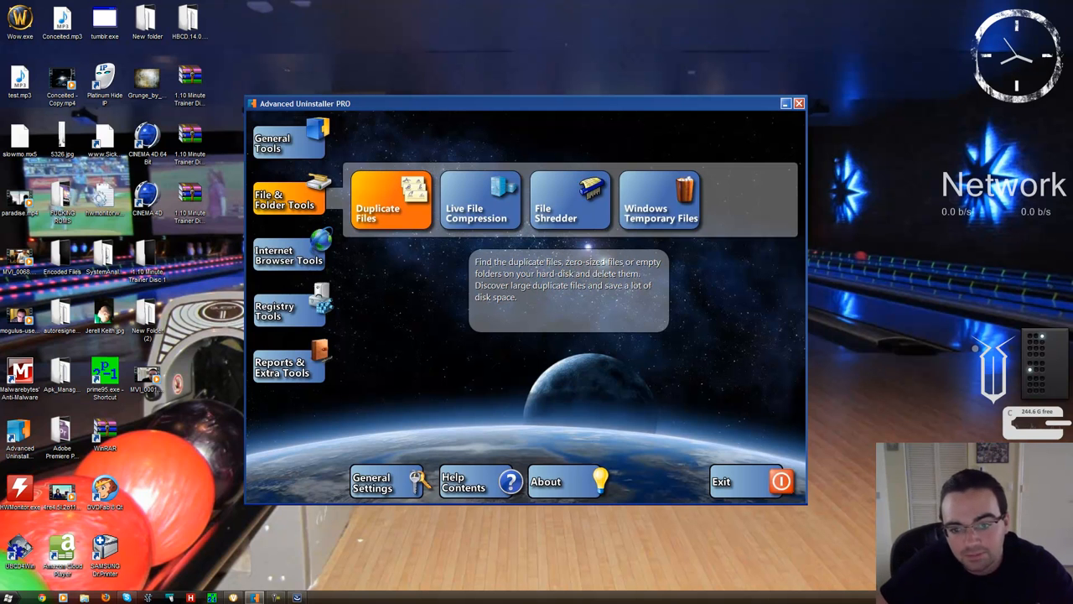
click(389, 199)
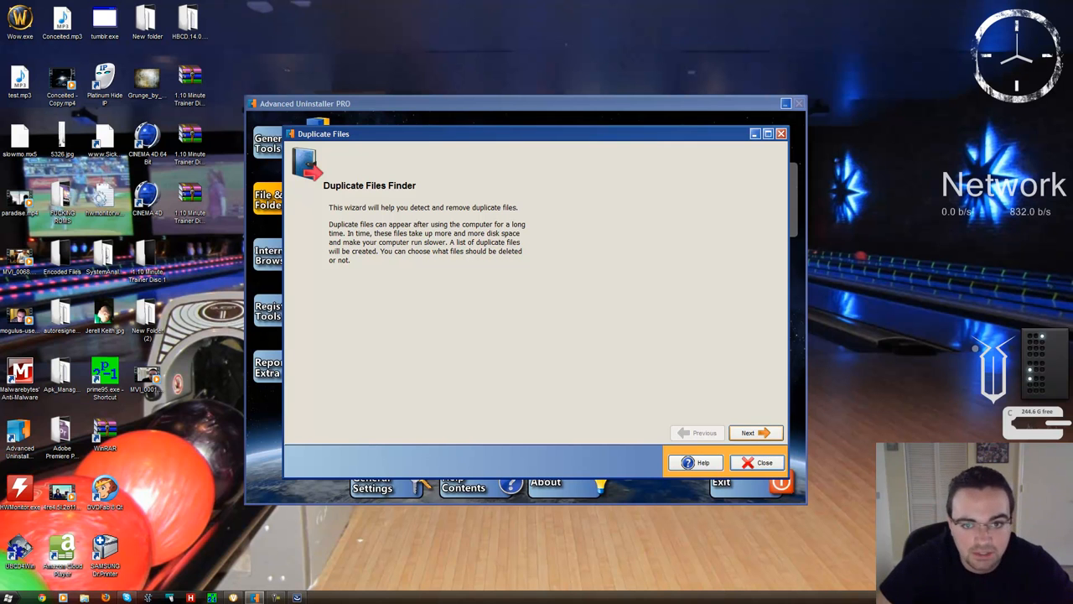
click(754, 433)
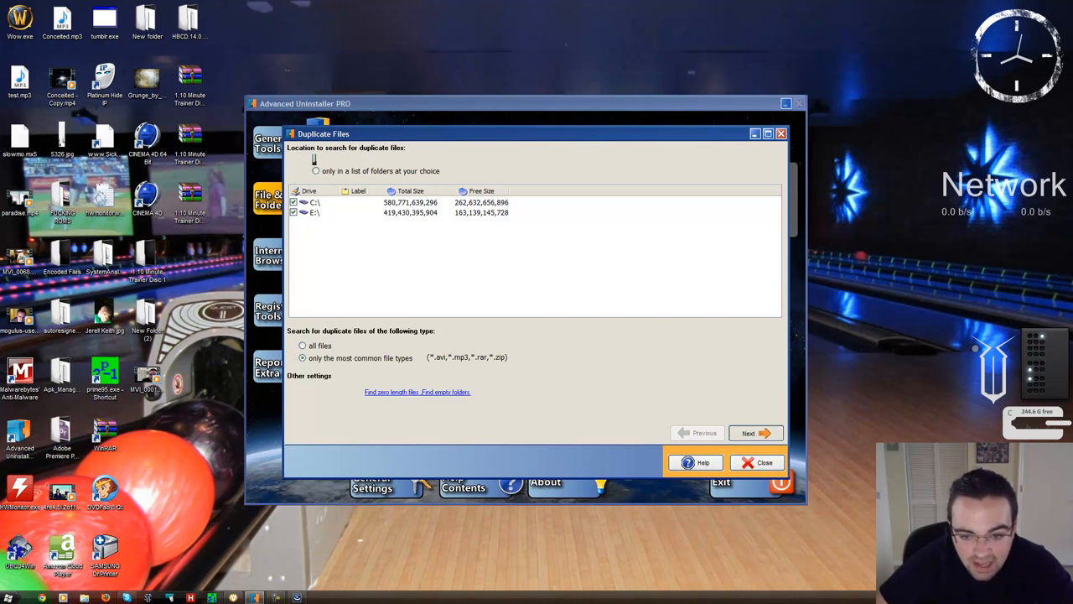
click(315, 159)
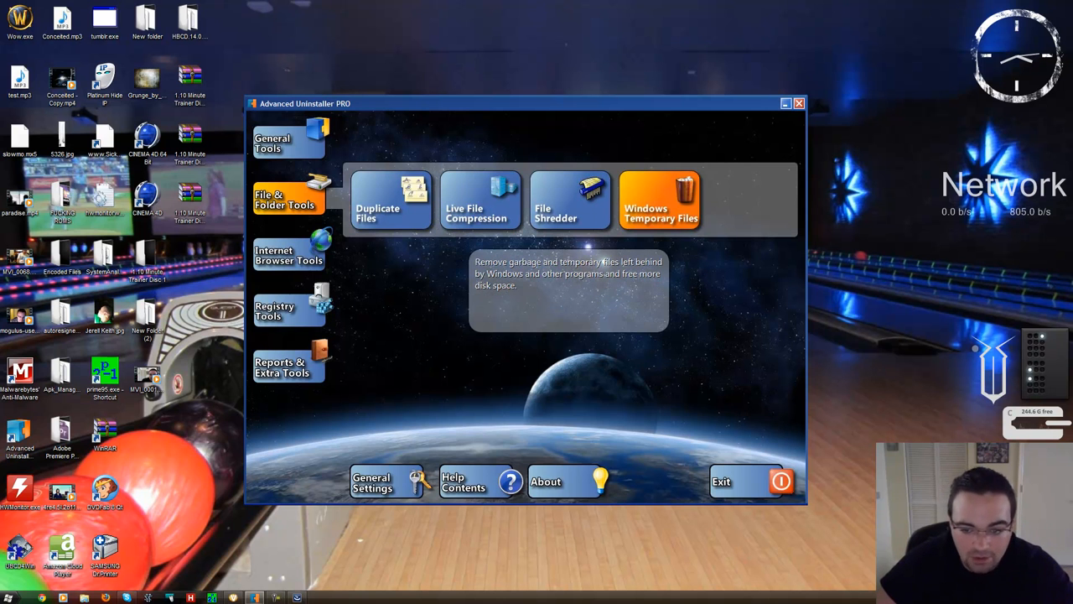
click(659, 200)
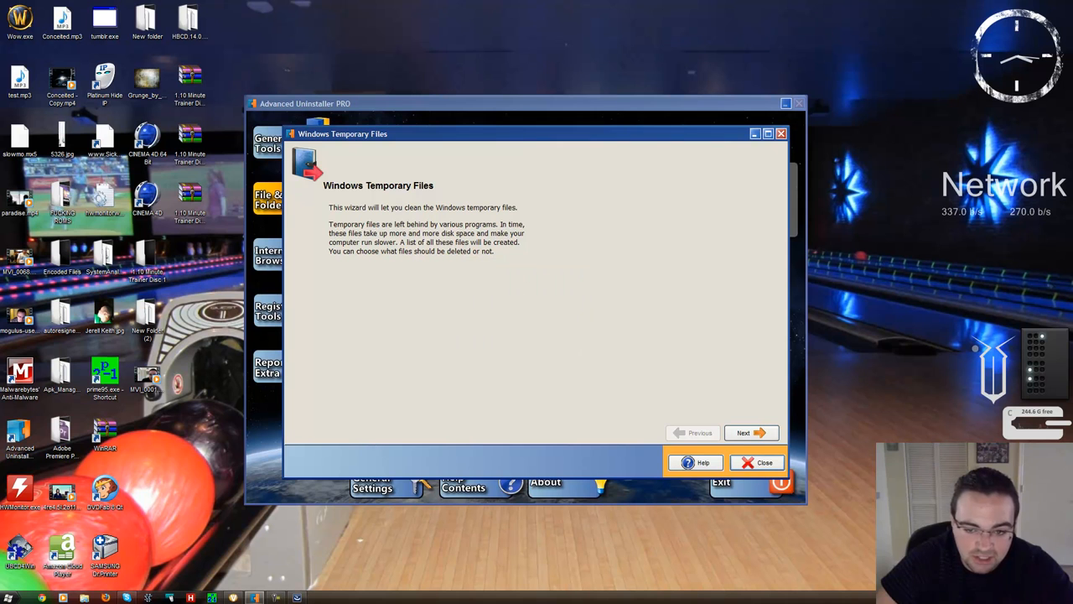
click(751, 432)
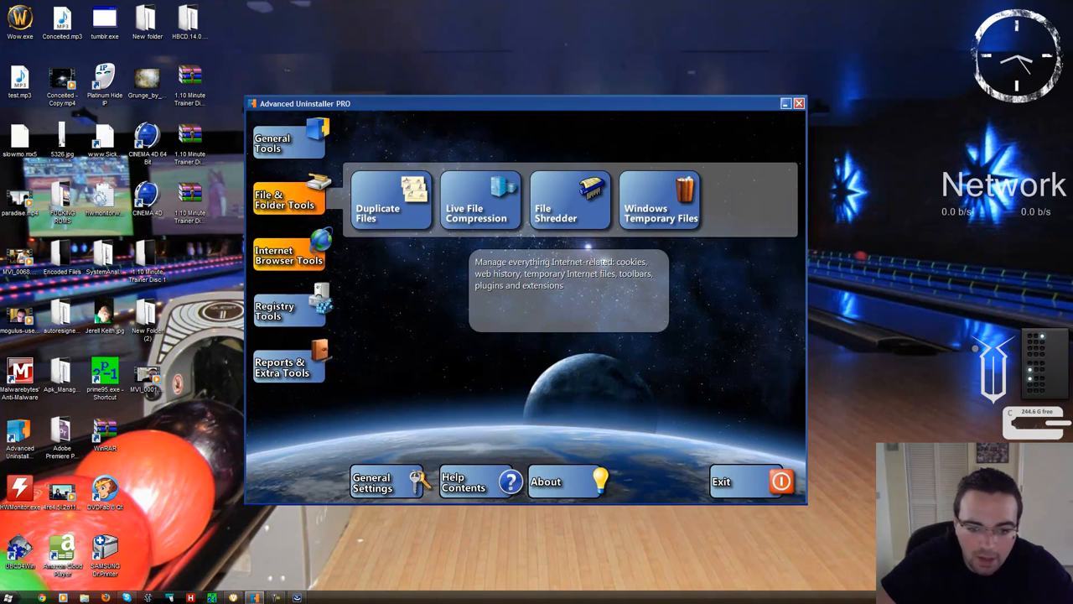
- Run the Registry Cleaner's recommended scan and repair all selected registry problems
click(288, 255)
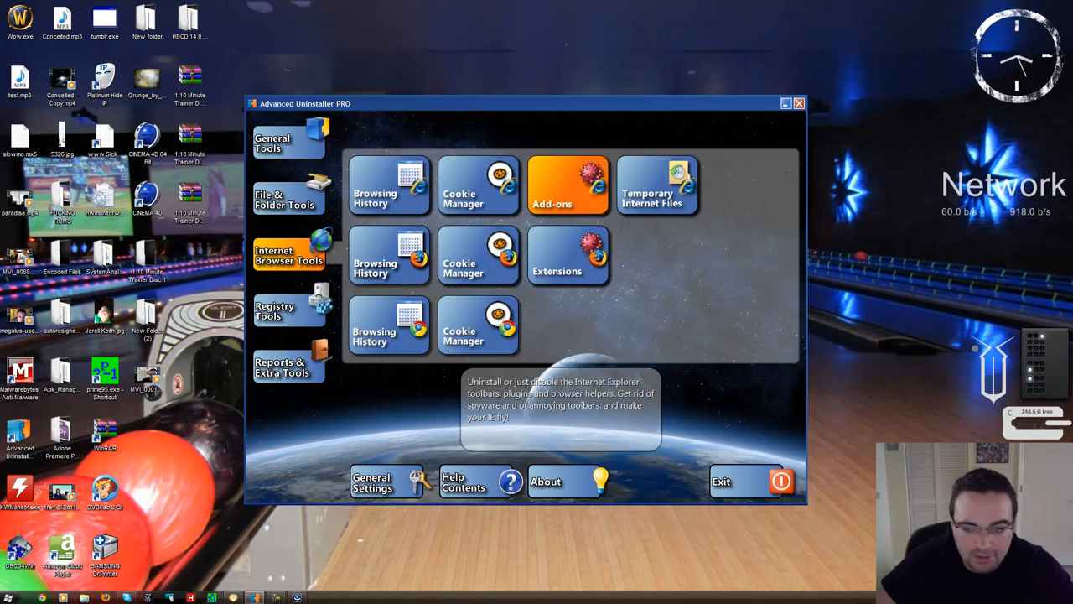
mouse_move(288, 310)
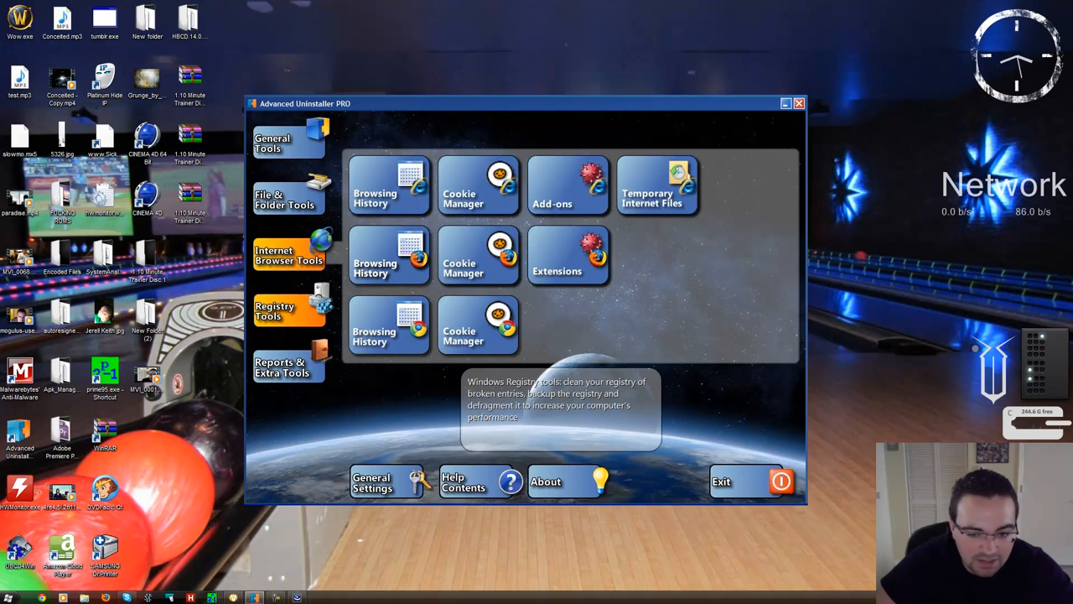
click(289, 310)
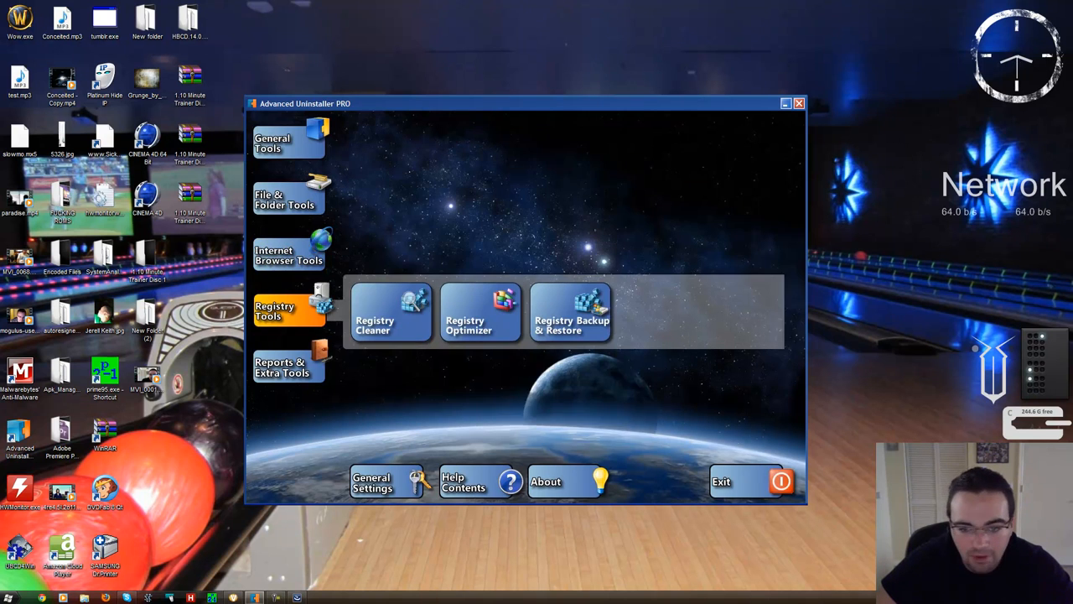
mouse_move(389, 311)
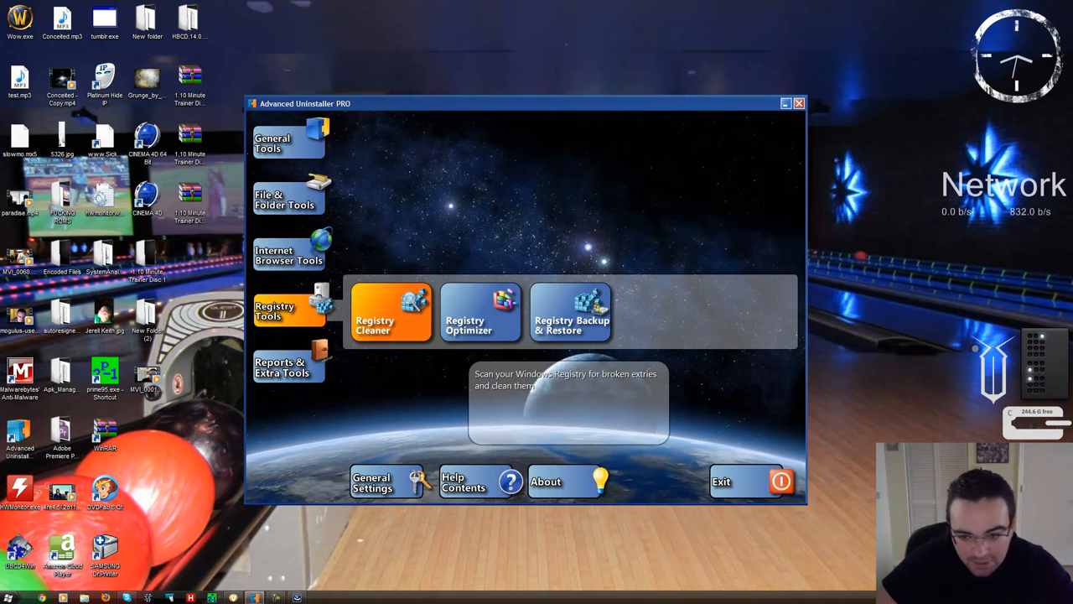
click(389, 312)
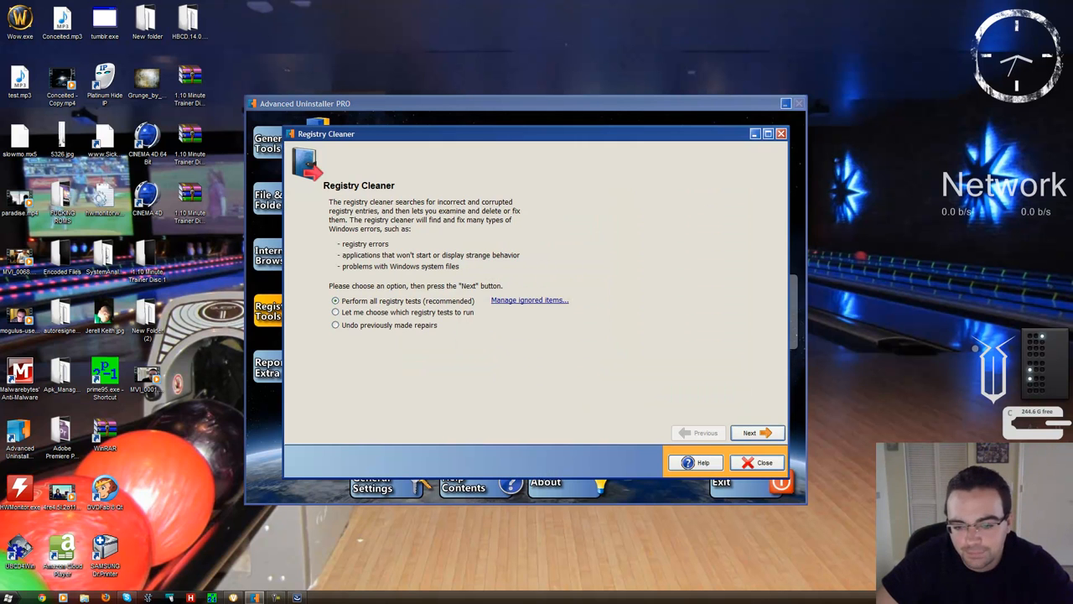
click(754, 432)
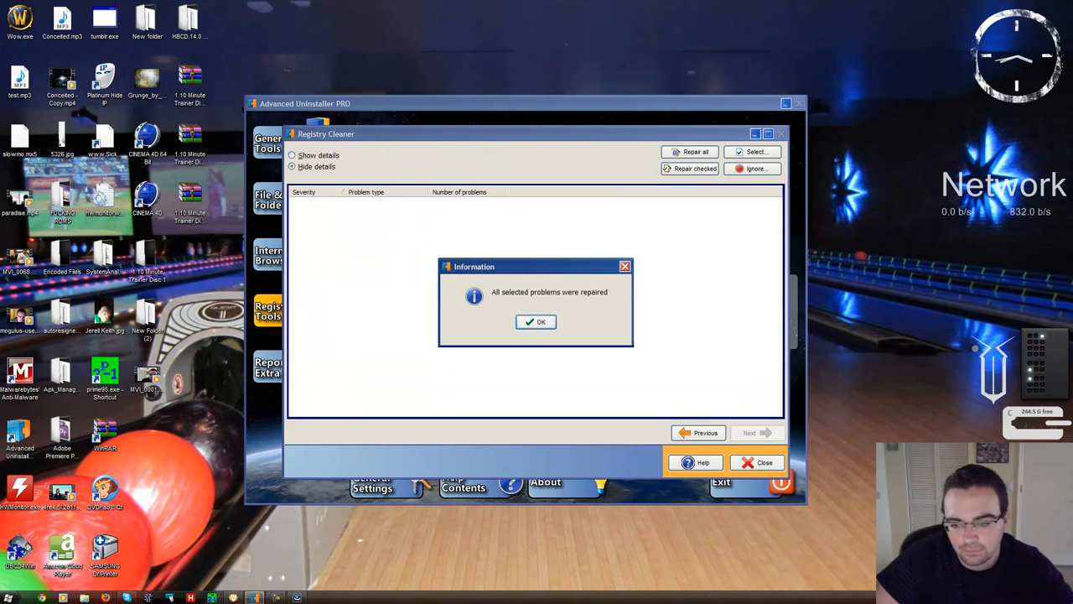
click(537, 322)
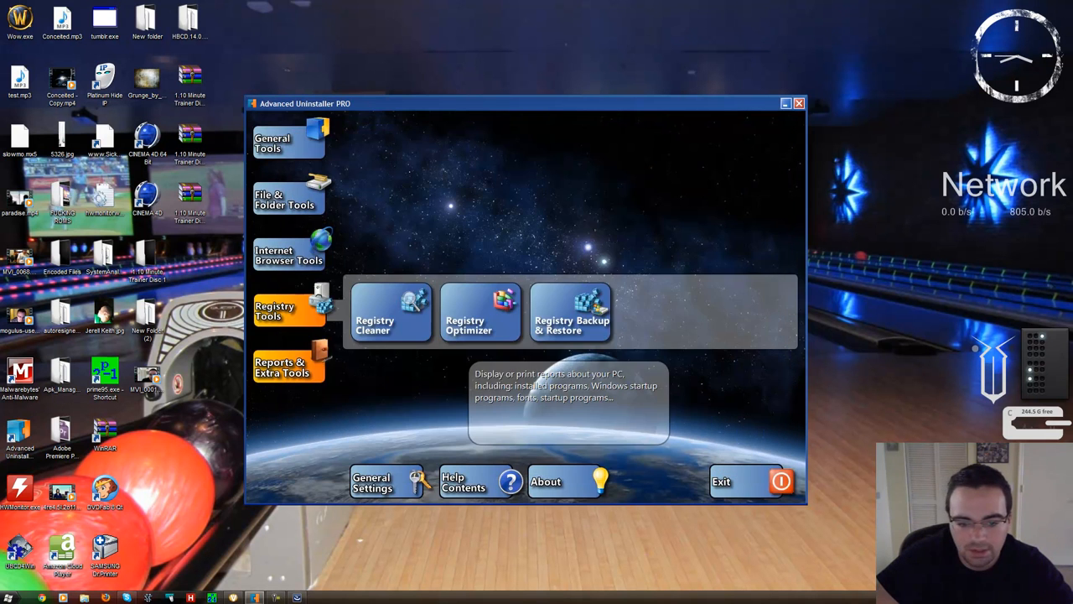
- Show the Reports & Extra Tools category
click(288, 367)
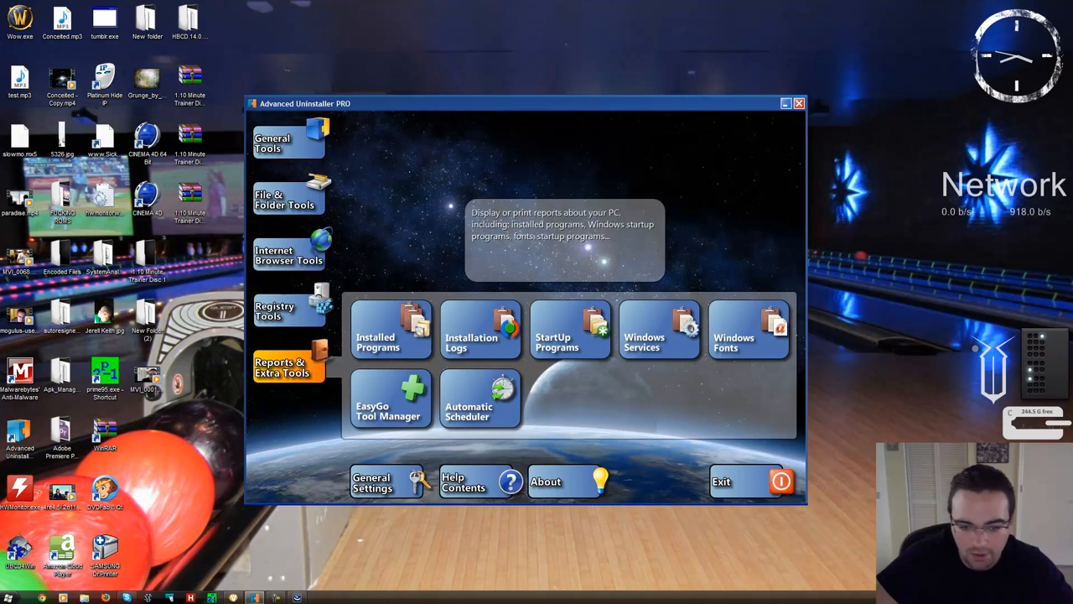
mouse_move(480, 399)
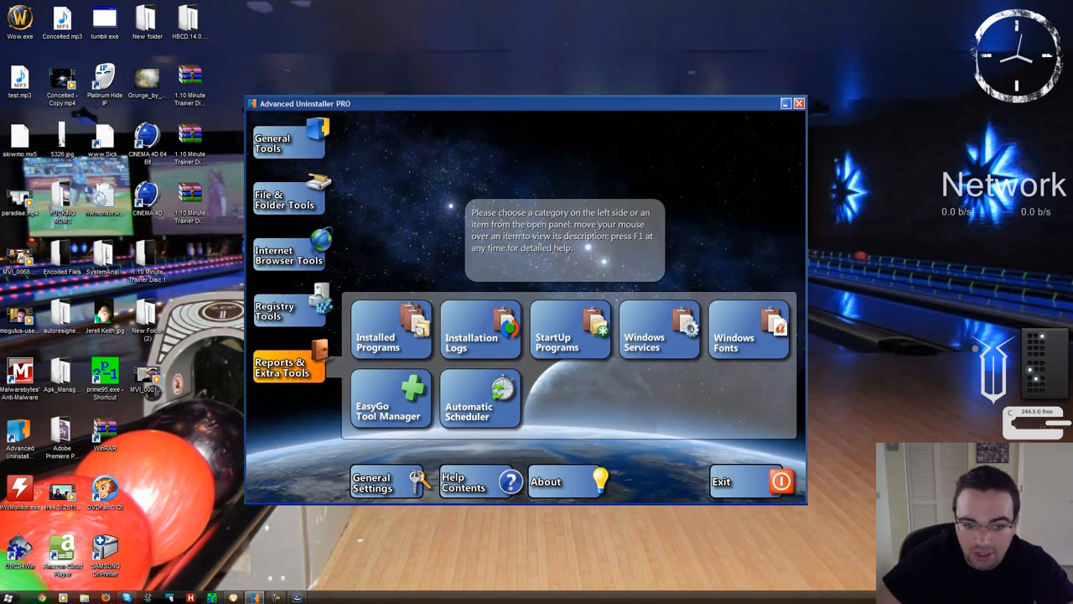
click(8, 597)
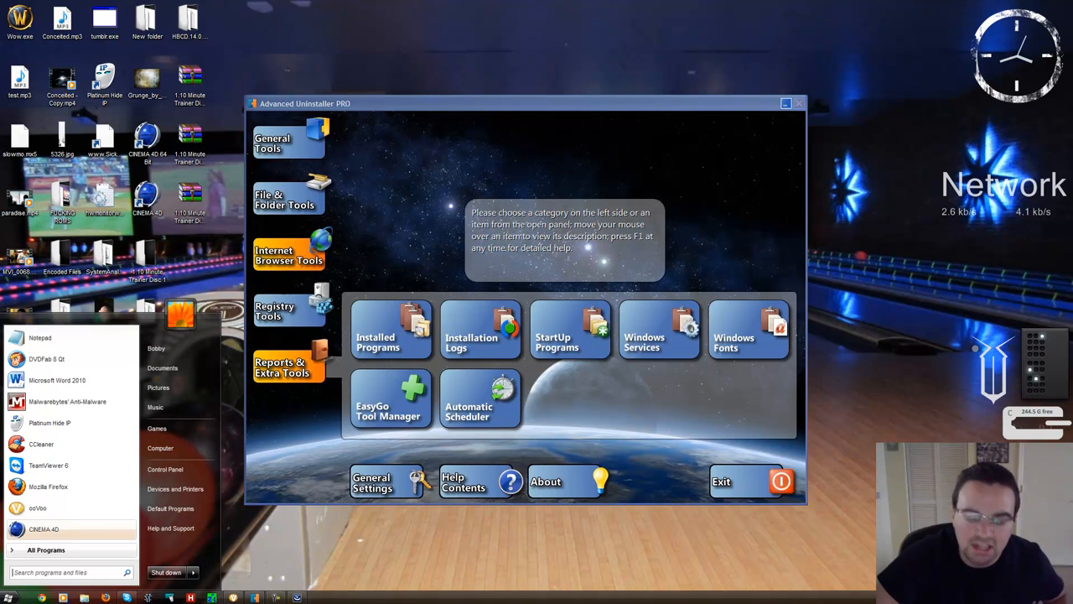
text(a)
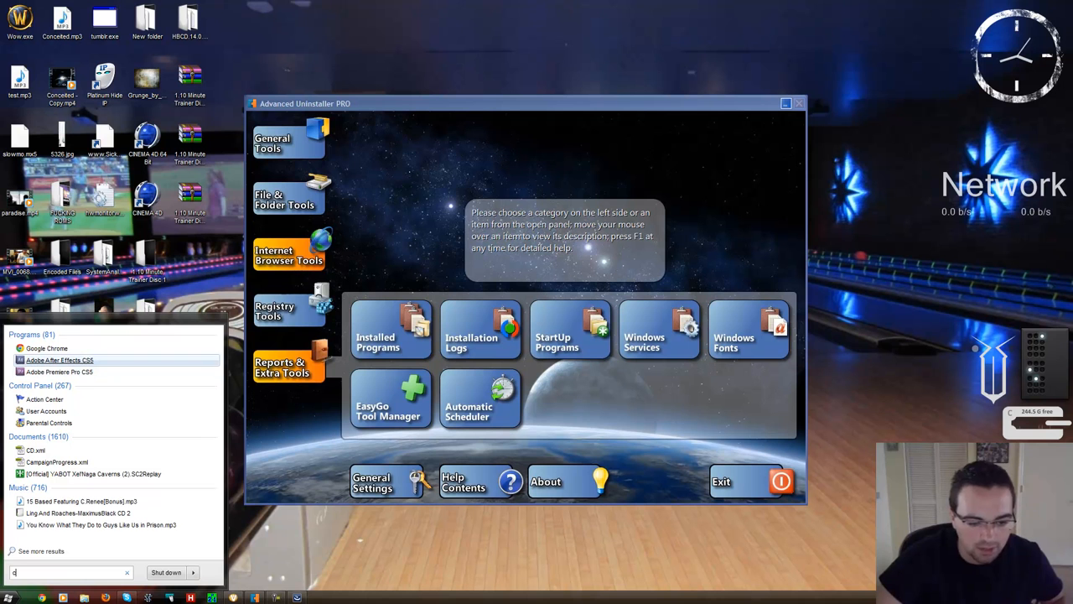
text(ccleaner)
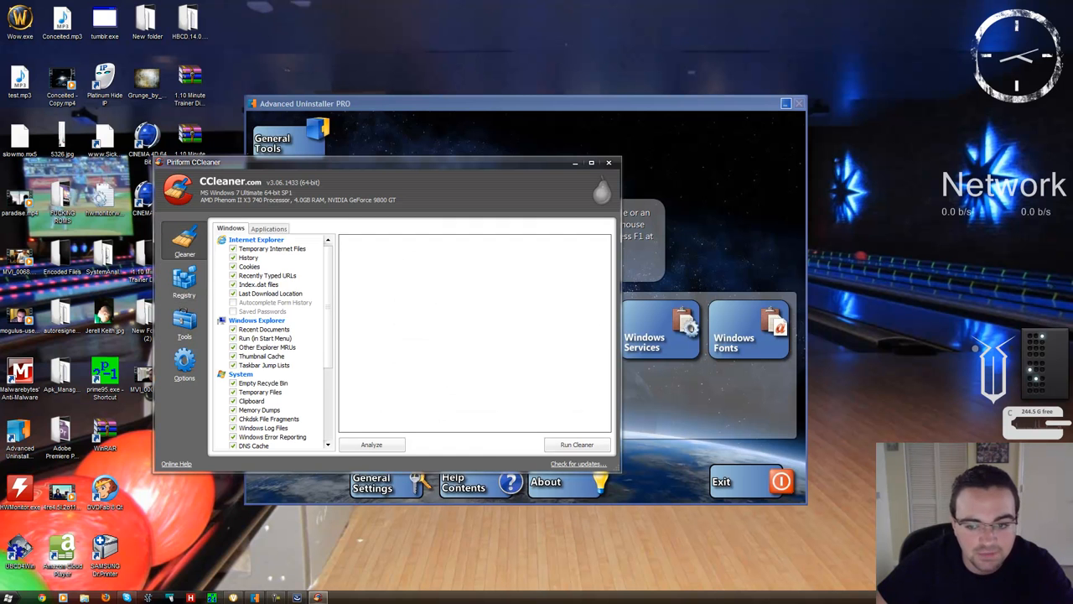
click(610, 163)
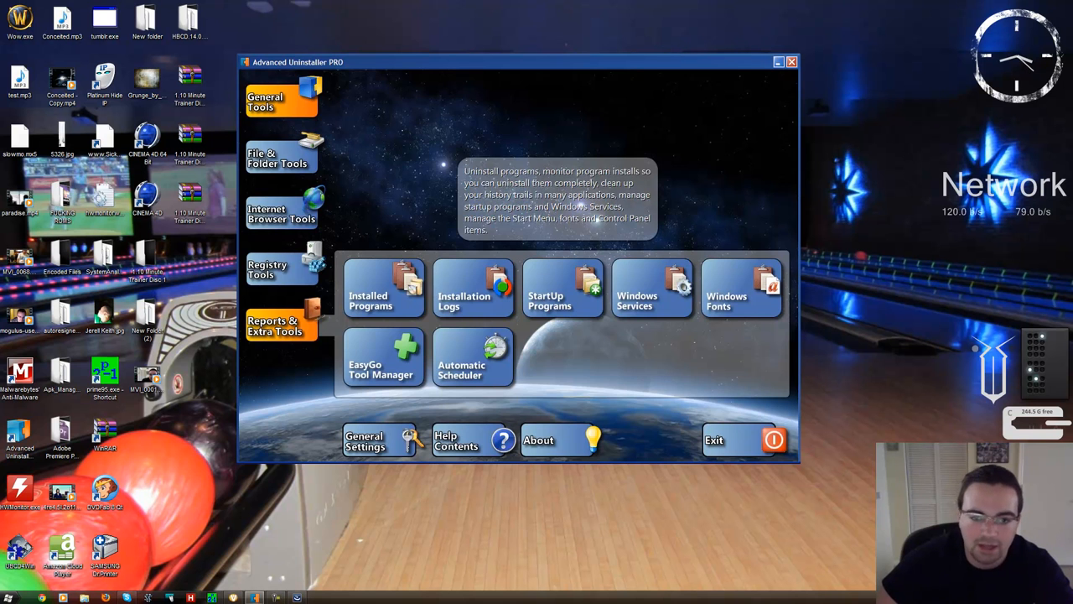
- Return to the General Tools category
click(281, 101)
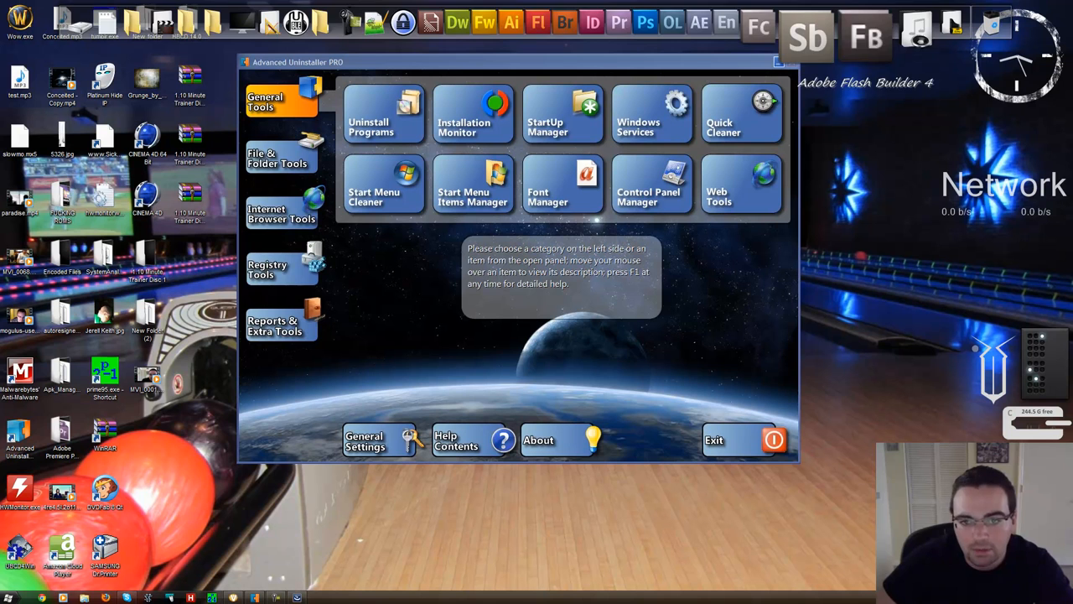
mouse_move(561, 114)
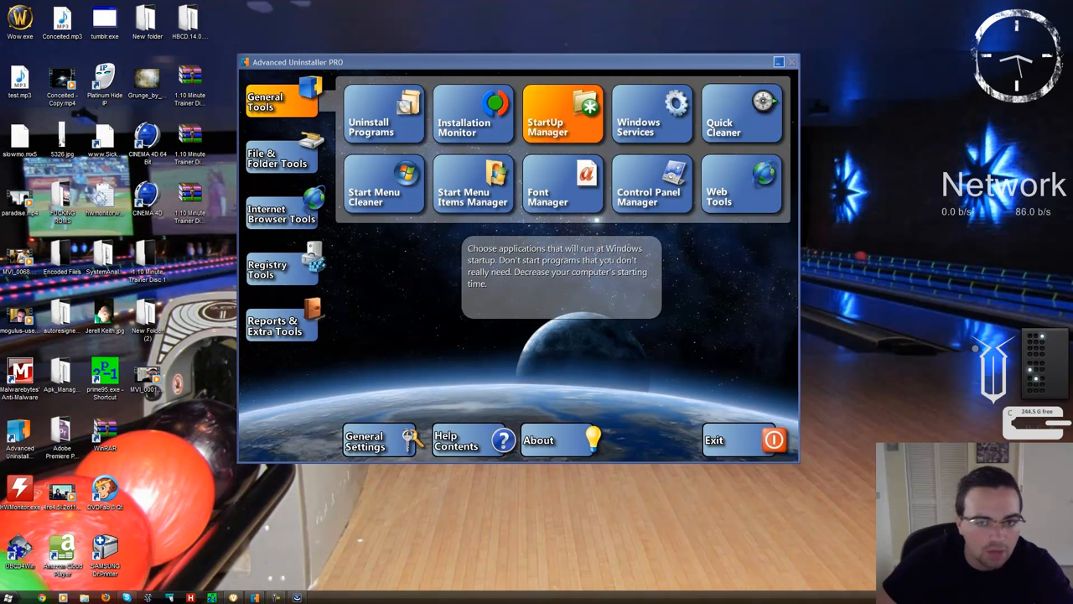